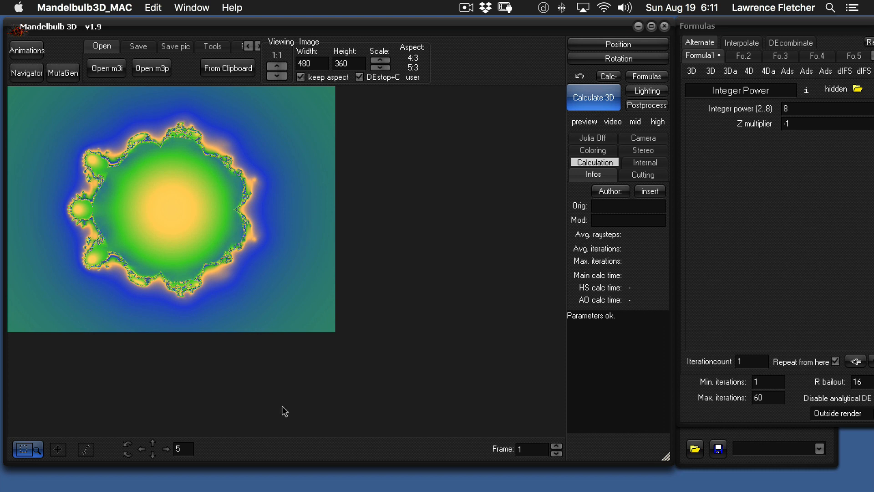
pyautogui.moveTo(276, 380)
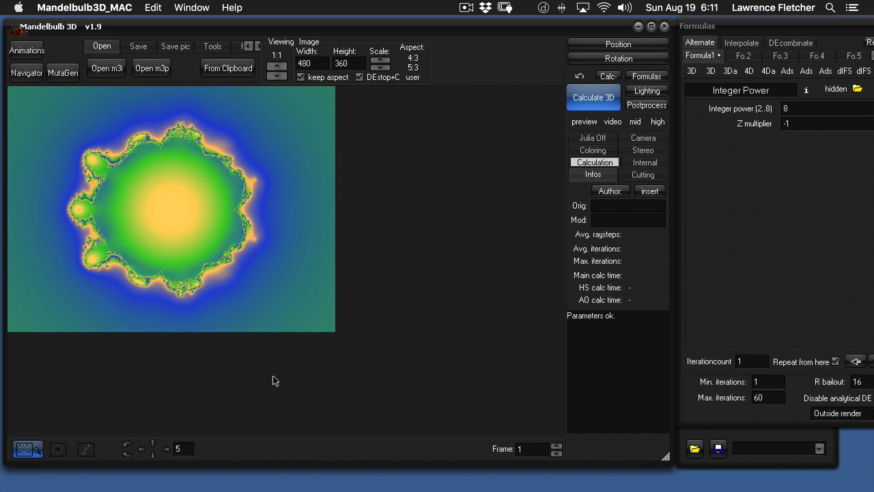
pyautogui.moveTo(191, 139)
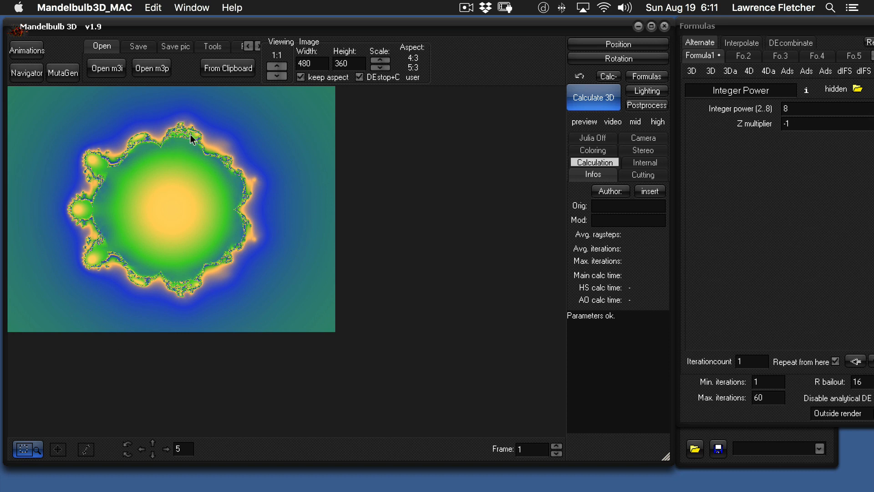
pyautogui.moveTo(165, 265)
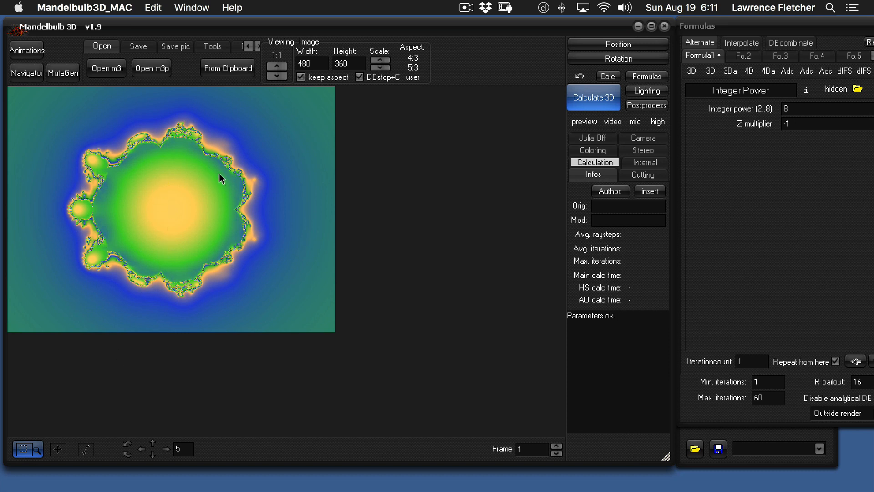
pyautogui.moveTo(179, 164)
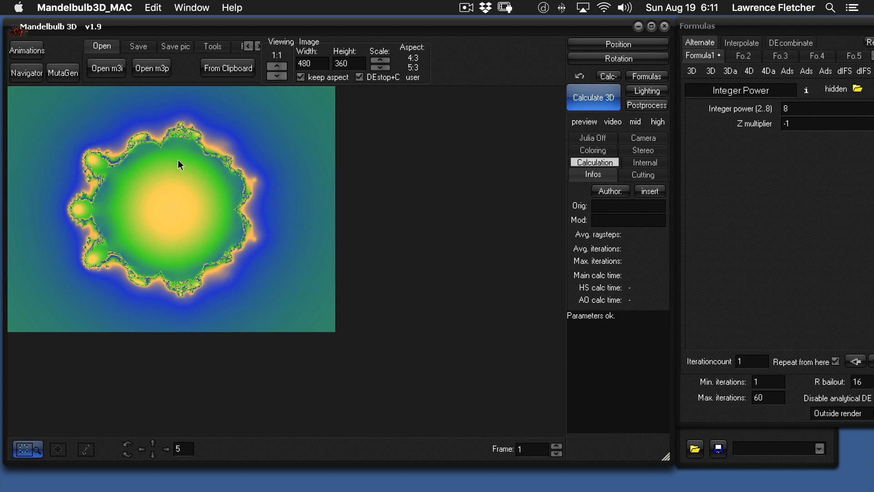
pyautogui.moveTo(596, 103)
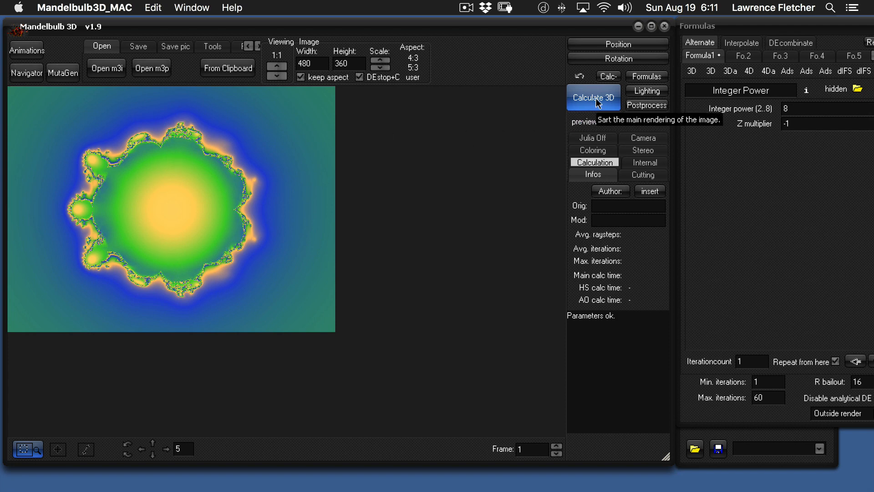
# - Render the Integer Power fractal as a full 3D Mandelbulb image with Calculate 3D
pyautogui.click(593, 97)
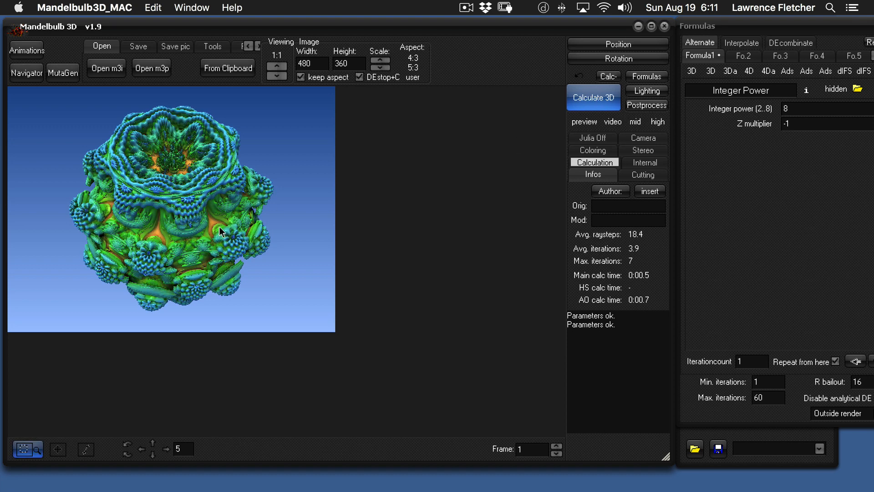
pyautogui.moveTo(177, 305)
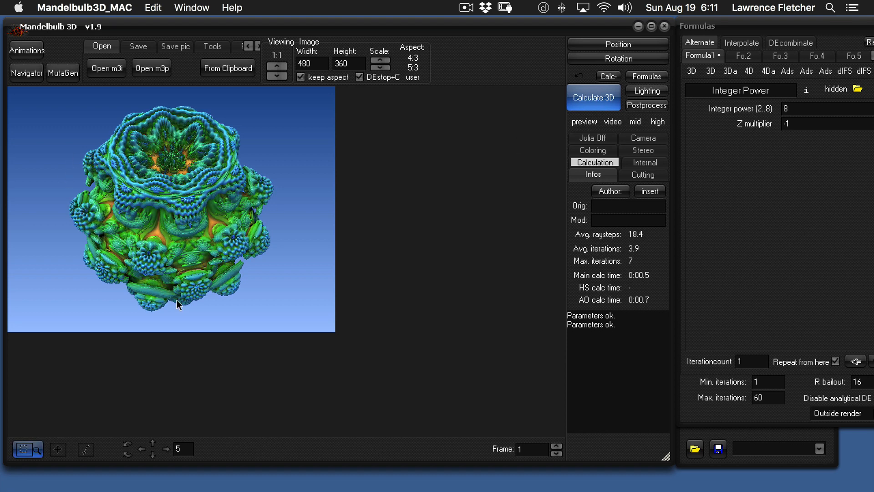
pyautogui.moveTo(184, 227)
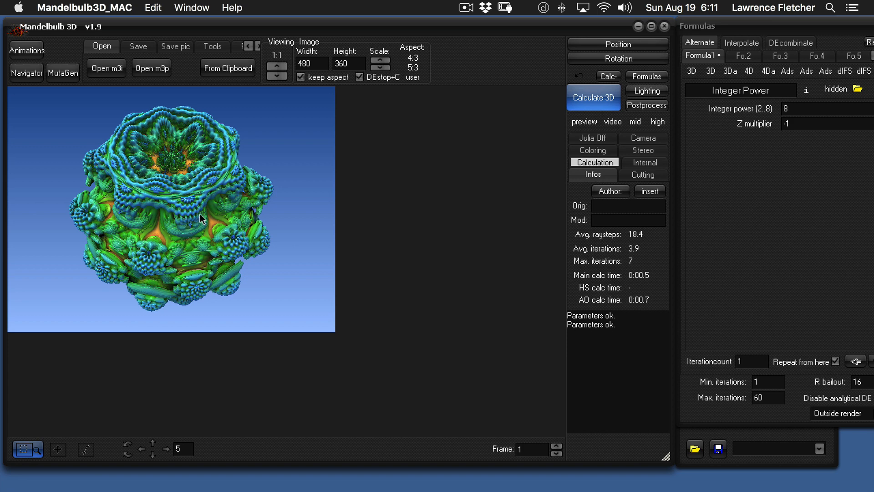
pyautogui.moveTo(186, 194)
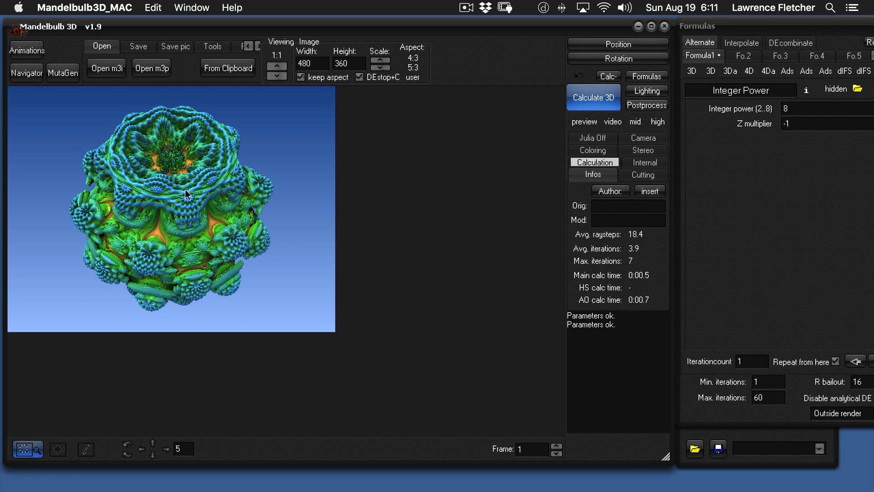
pyautogui.moveTo(144, 271)
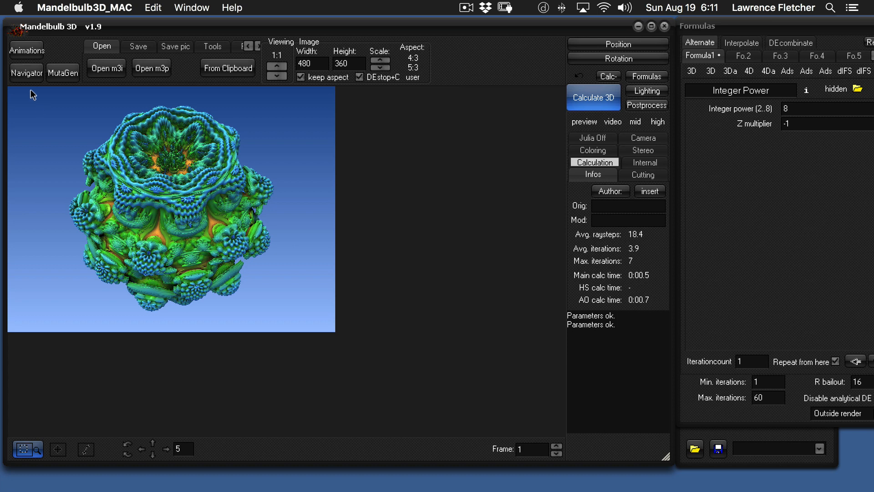
pyautogui.moveTo(27, 72)
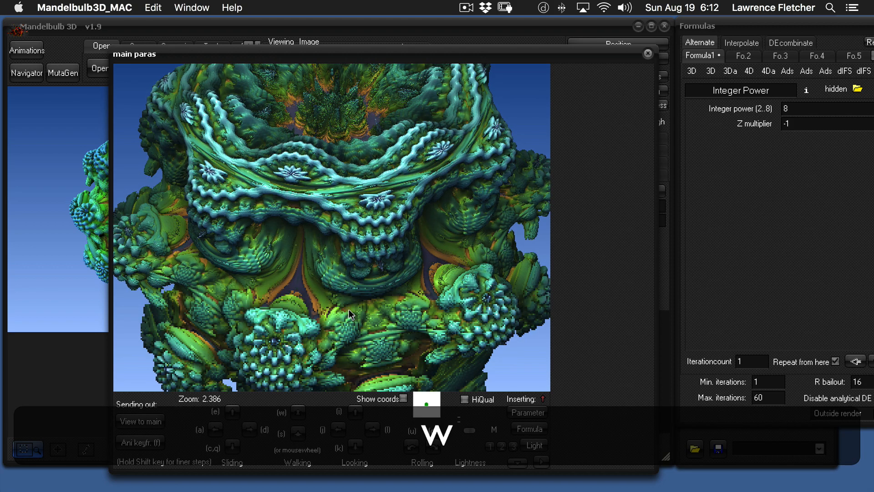
# - Walk the camera forward twice toward the ridged surface and send that view to the main window
pyautogui.click(298, 413)
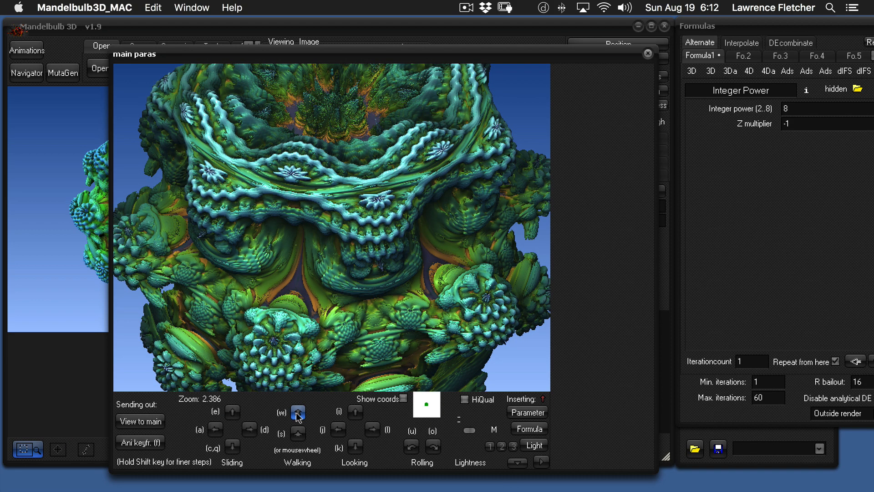
pyautogui.click(298, 411)
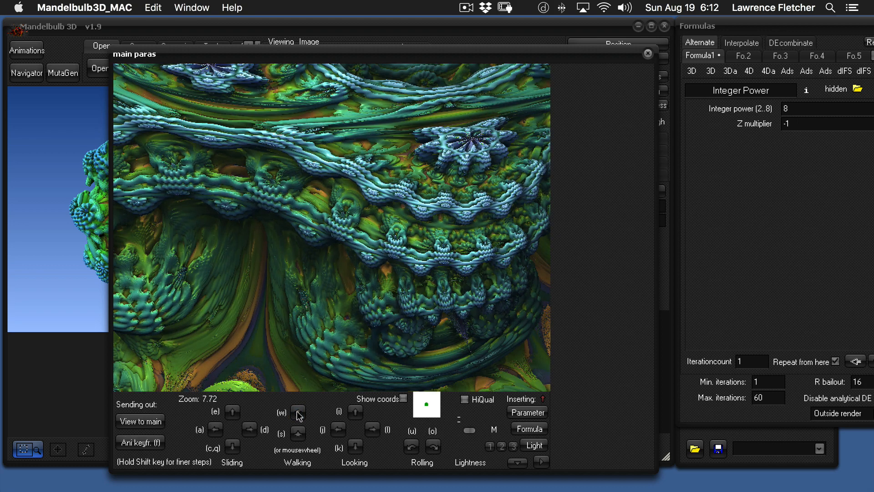
pyautogui.moveTo(298, 182)
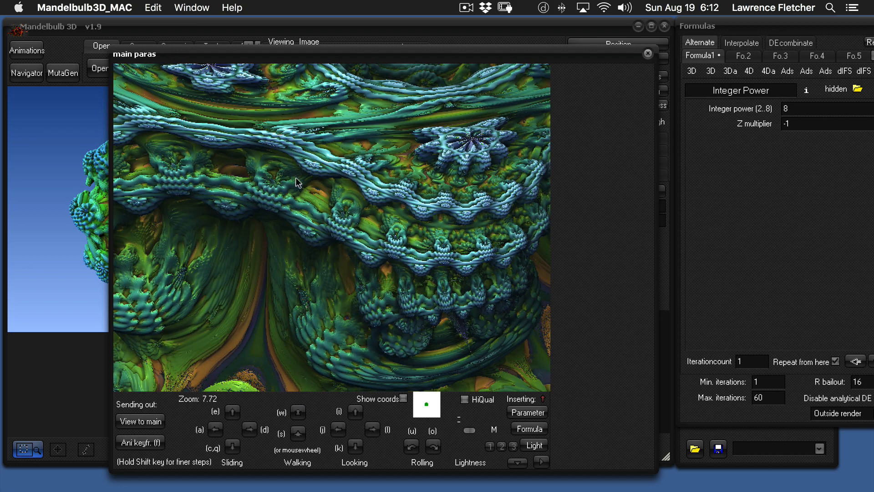
pyautogui.moveTo(365, 87)
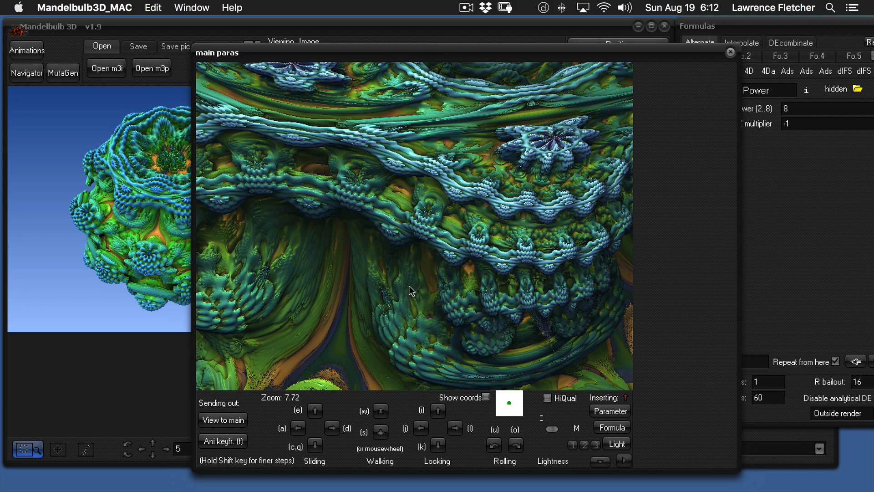
pyautogui.moveTo(202, 447)
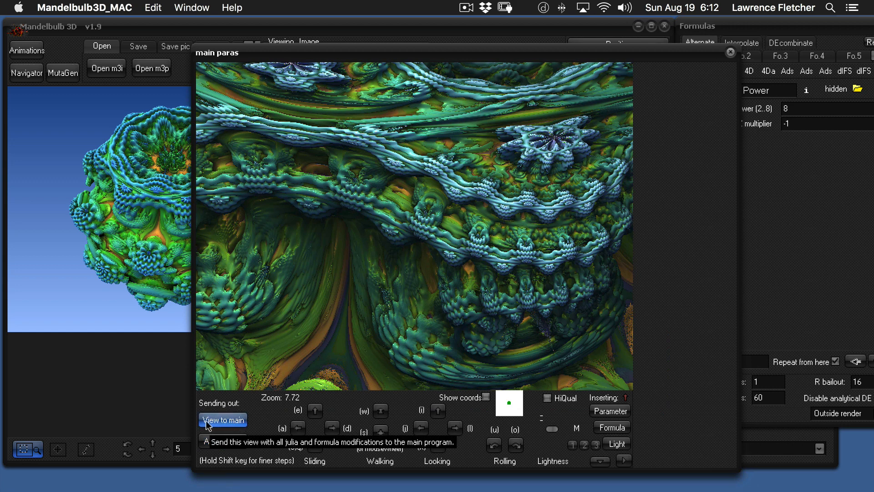
pyautogui.moveTo(226, 424)
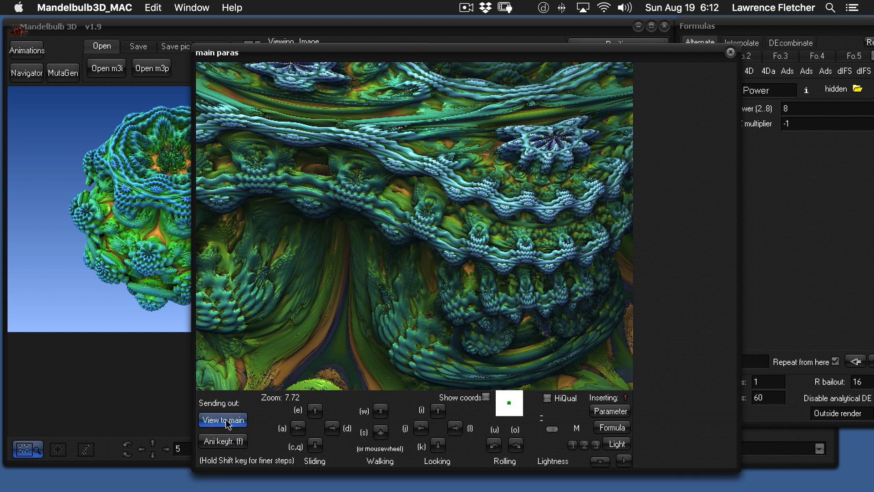
pyautogui.click(221, 420)
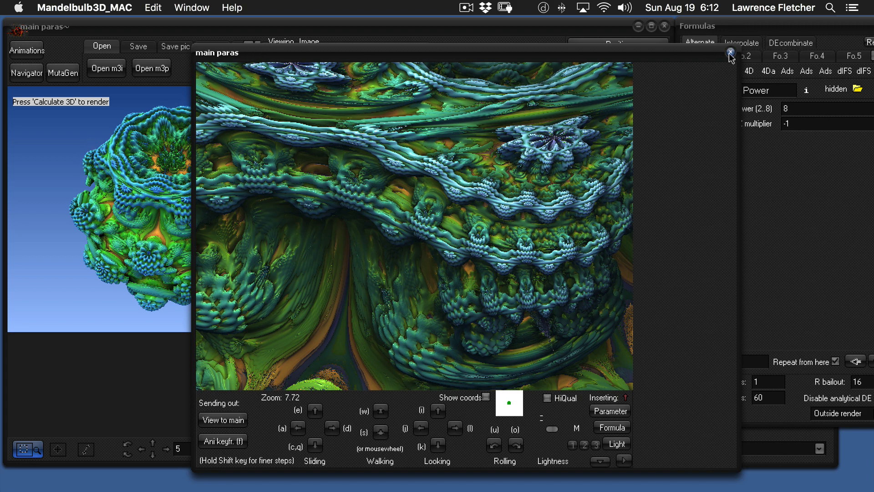
# - Close the Navigator and calculate the 3D render of the close-up ridged surface
pyautogui.click(730, 52)
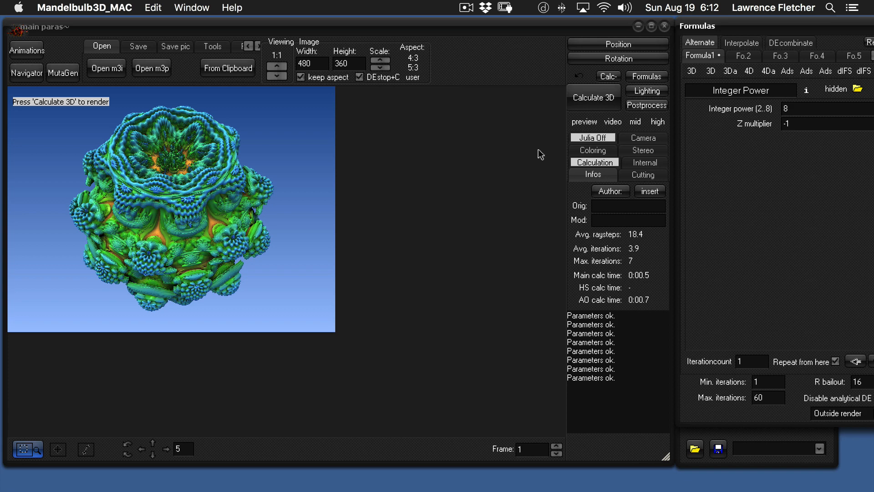
pyautogui.moveTo(593, 97)
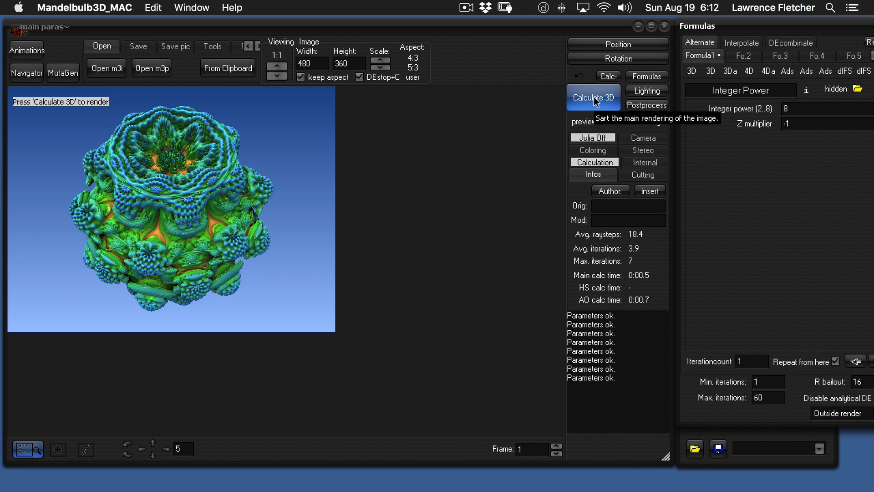
pyautogui.click(593, 97)
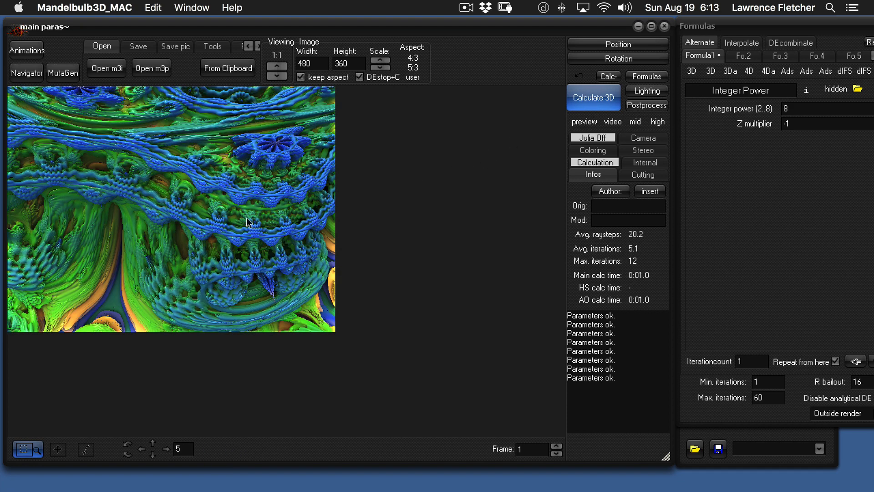
pyautogui.moveTo(196, 231)
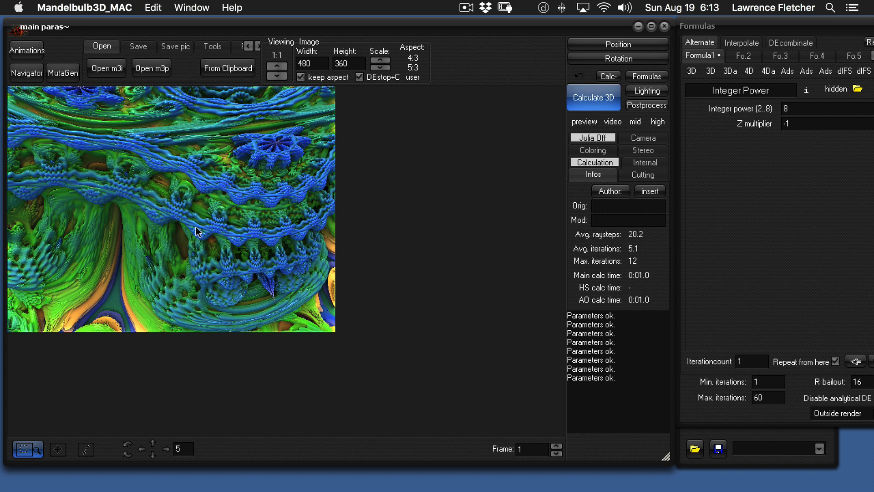
pyautogui.moveTo(668, 114)
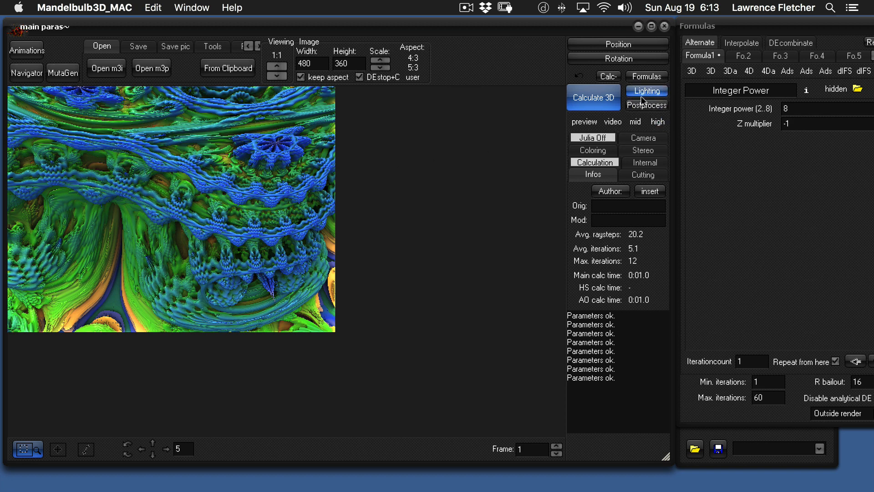
# - Open the diffuse colour gradient editor from the Lighting Object settings
pyautogui.click(646, 91)
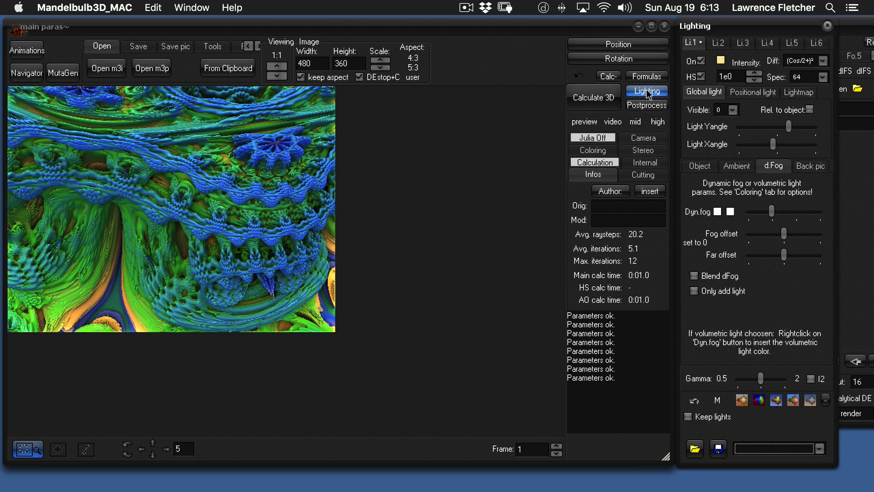
pyautogui.moveTo(711, 28)
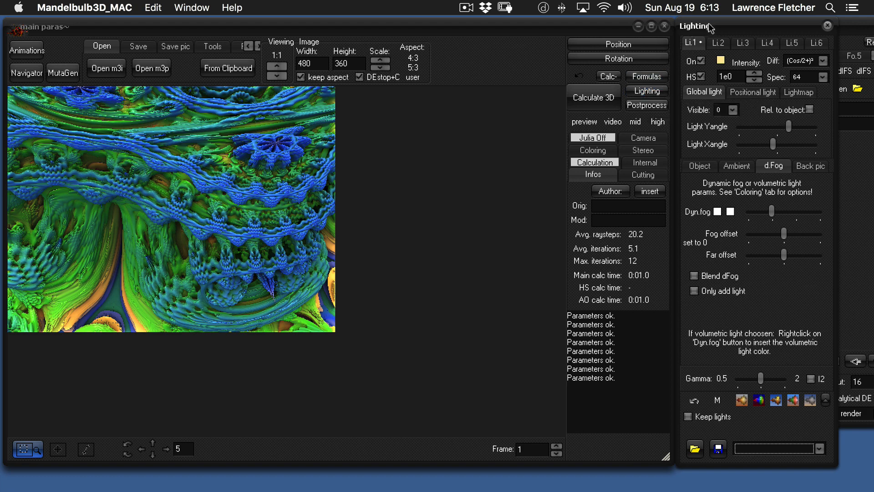
pyautogui.click(699, 166)
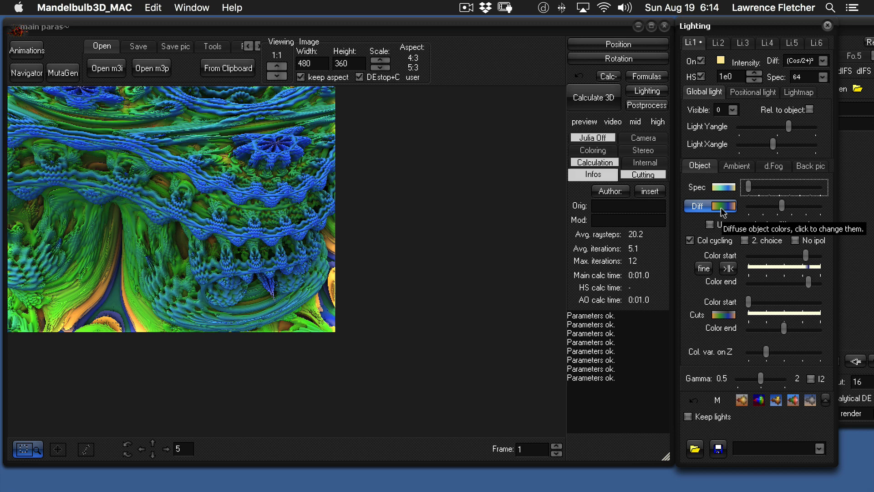
pyautogui.click(725, 205)
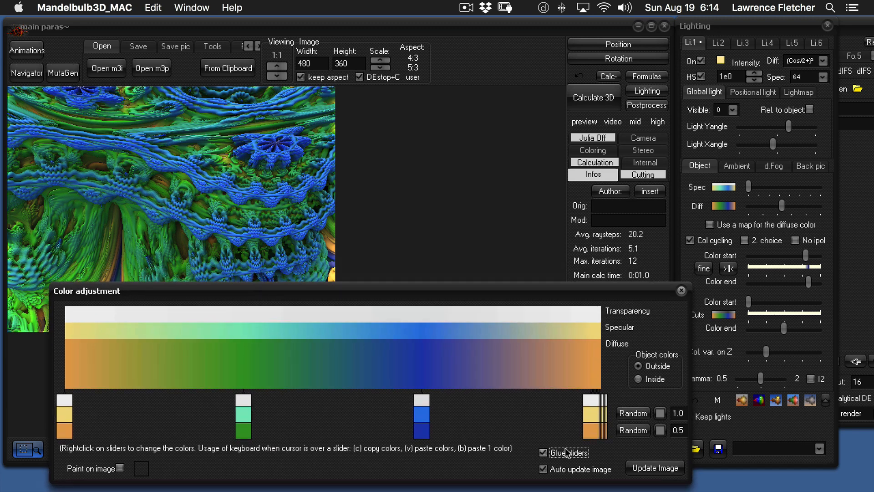
pyautogui.moveTo(566, 452)
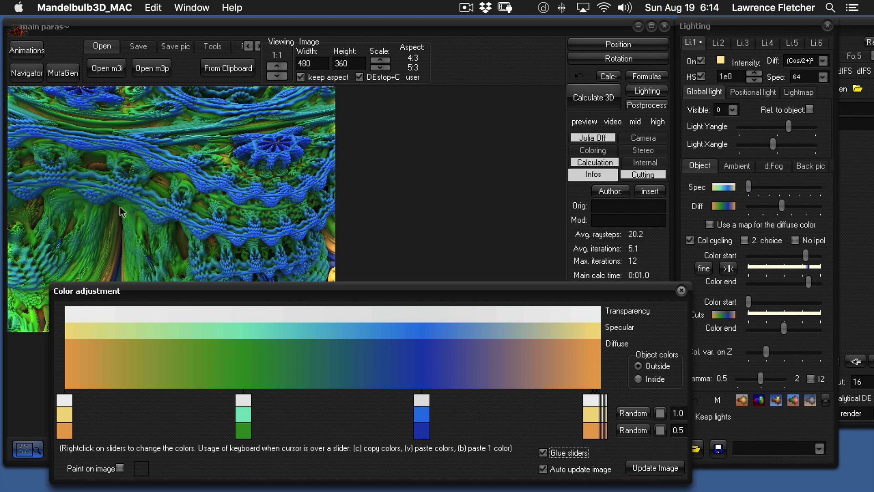
pyautogui.moveTo(207, 249)
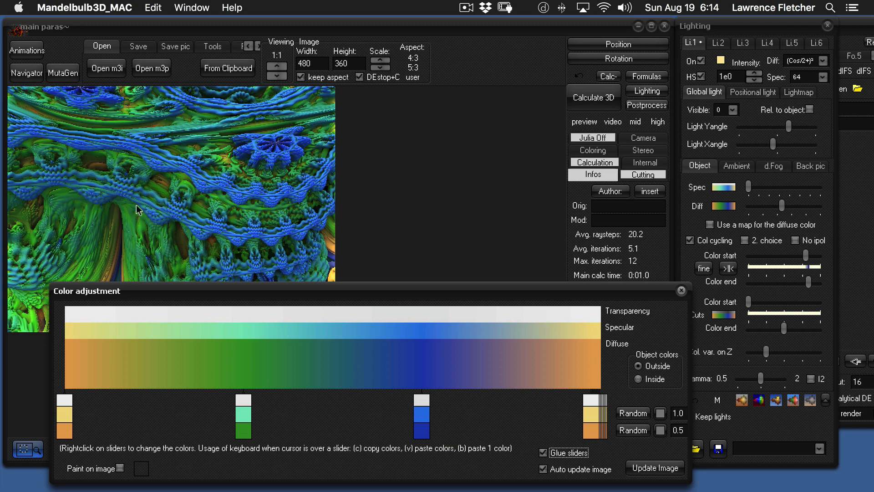
pyautogui.moveTo(301, 278)
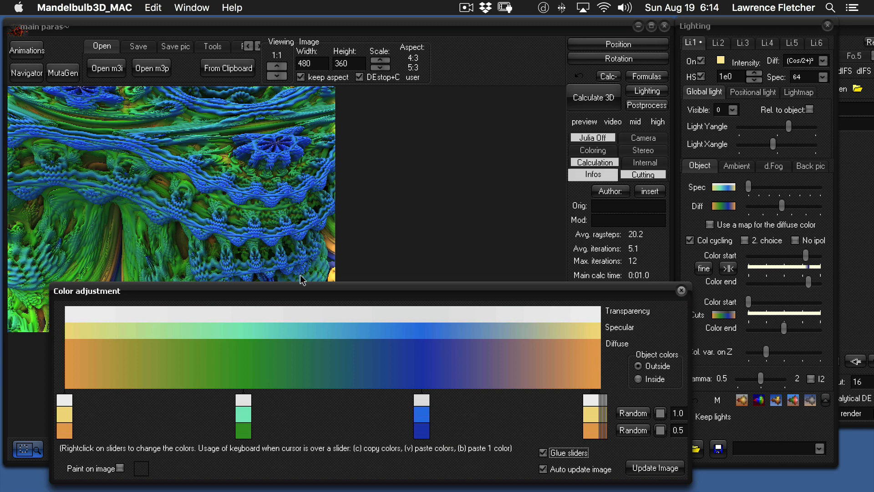
pyautogui.moveTo(299, 299)
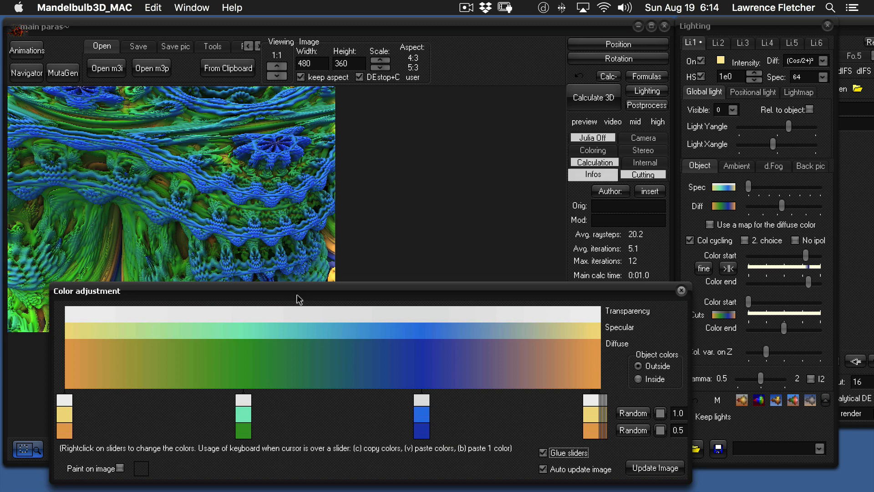
pyautogui.moveTo(303, 303)
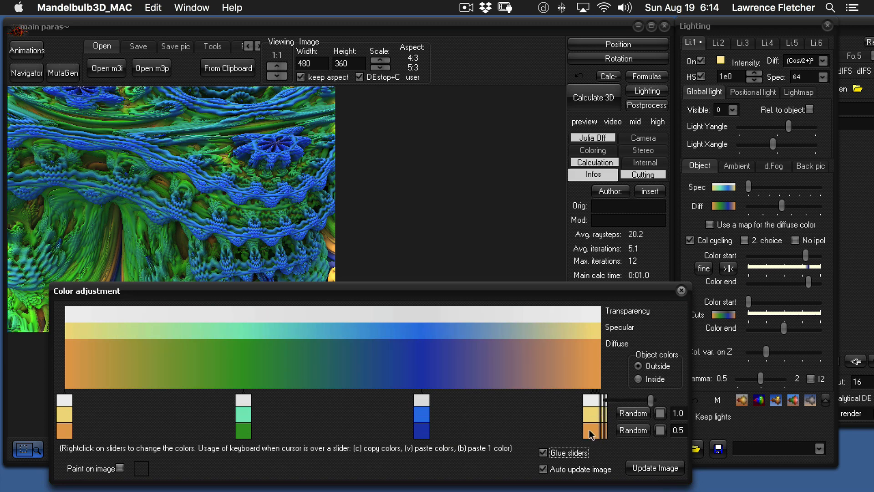
pyautogui.moveTo(593, 432)
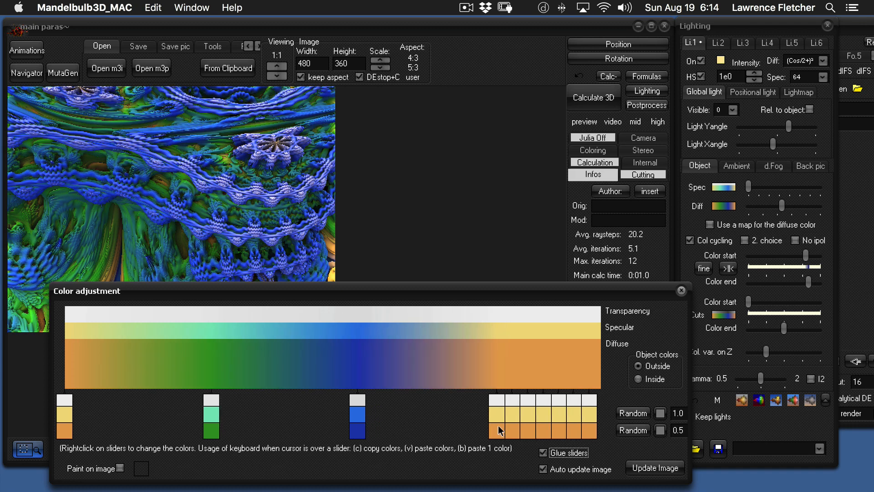
pyautogui.moveTo(296, 196)
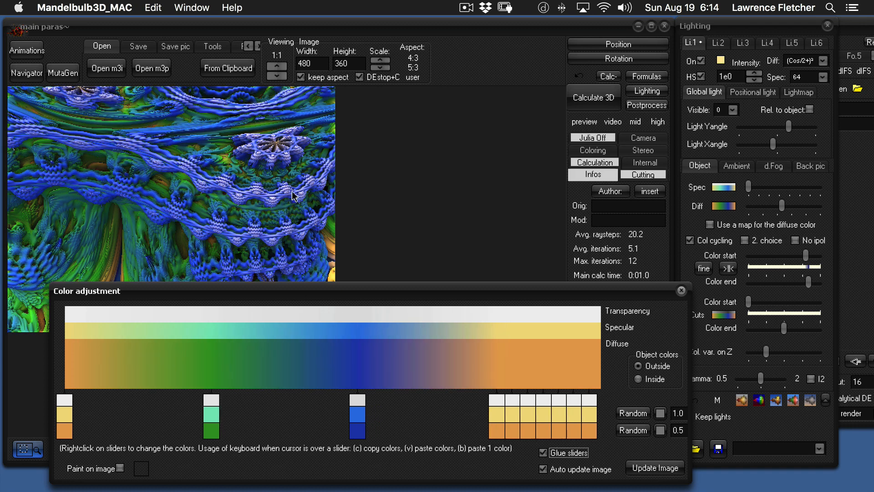
pyautogui.moveTo(504, 460)
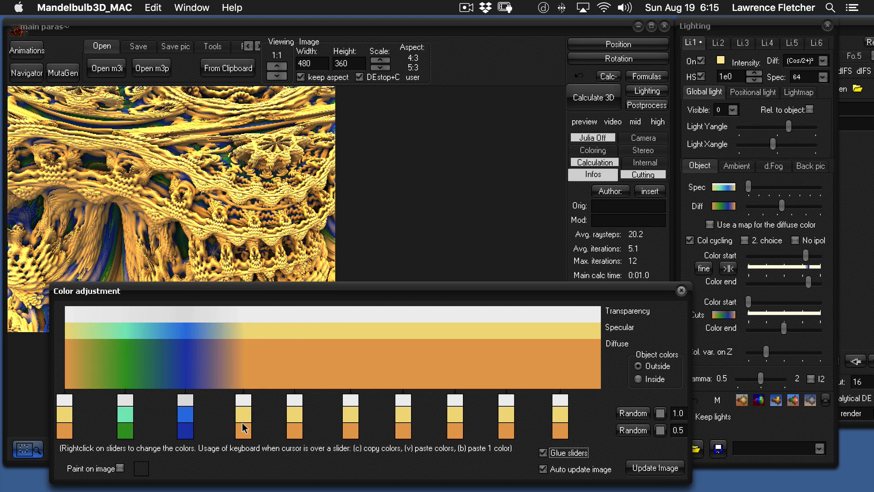
pyautogui.moveTo(290, 231)
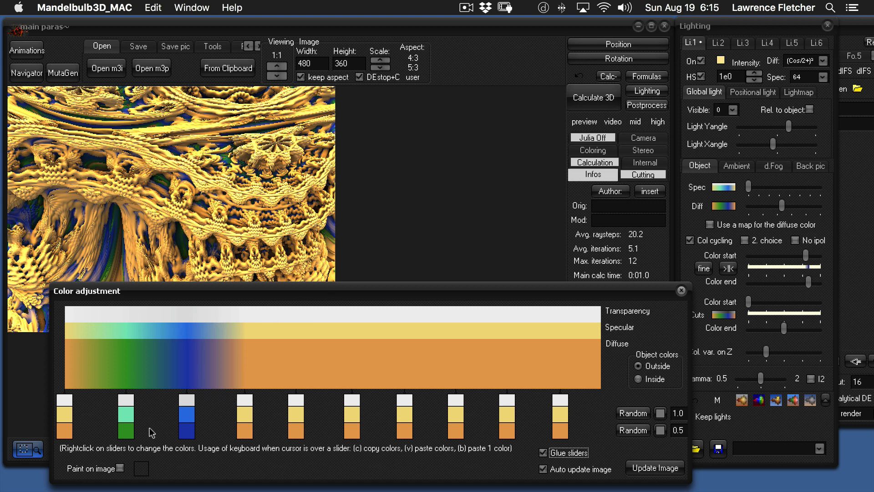
pyautogui.moveTo(68, 374)
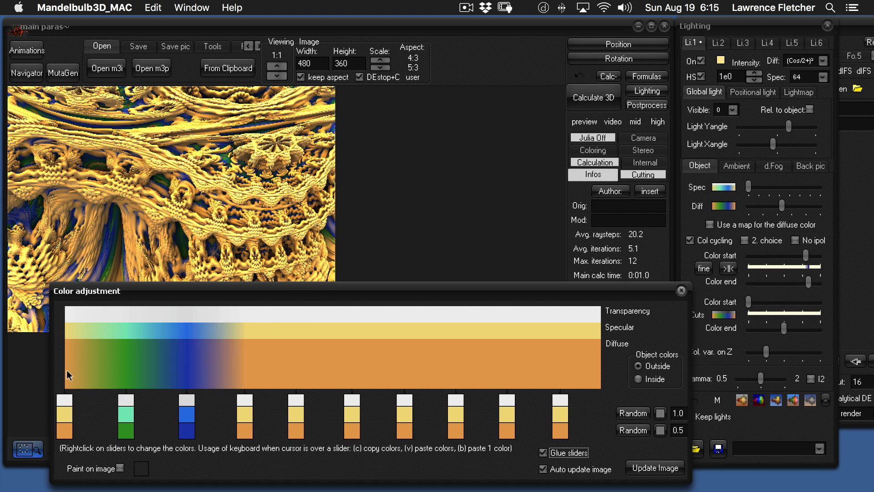
pyautogui.moveTo(165, 352)
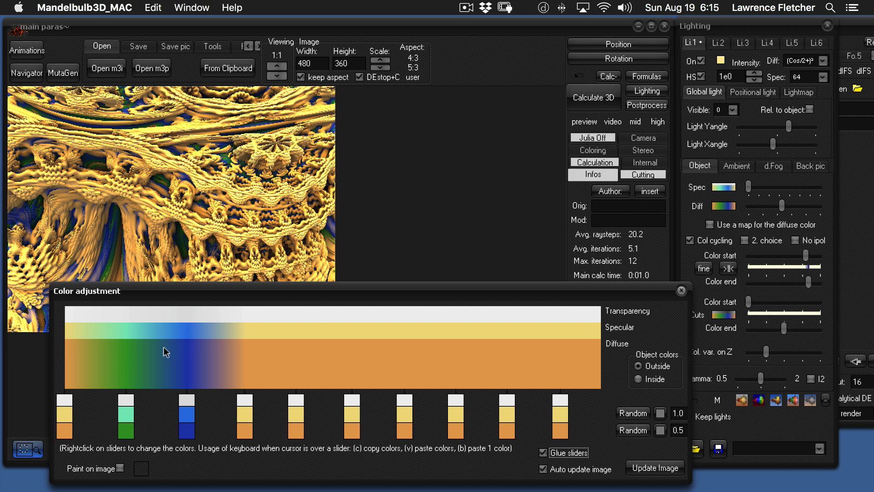
pyautogui.moveTo(254, 246)
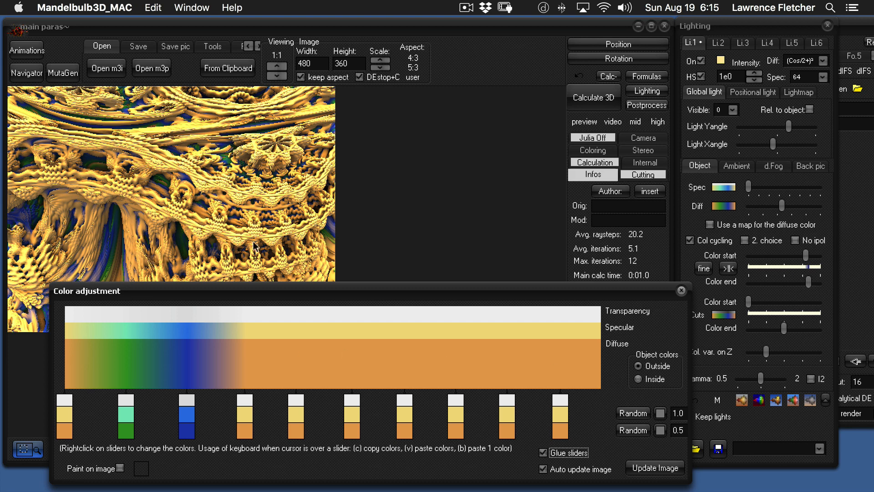
pyautogui.moveTo(126, 272)
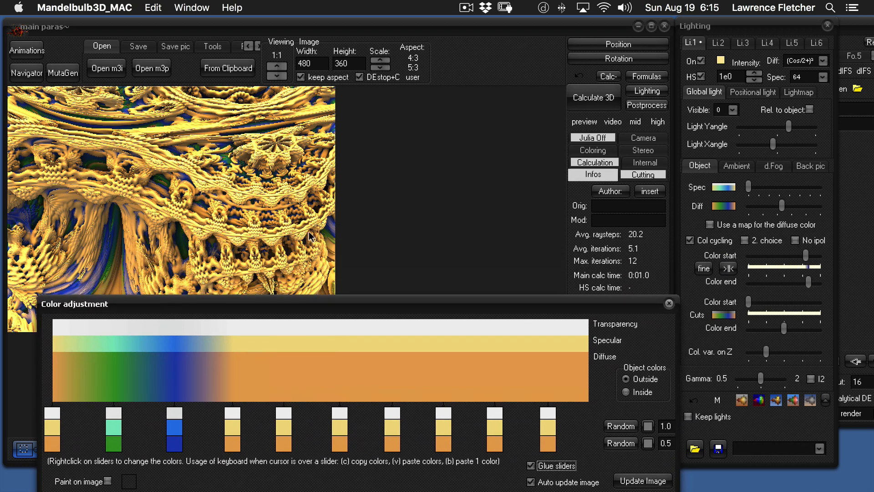
pyautogui.moveTo(258, 301)
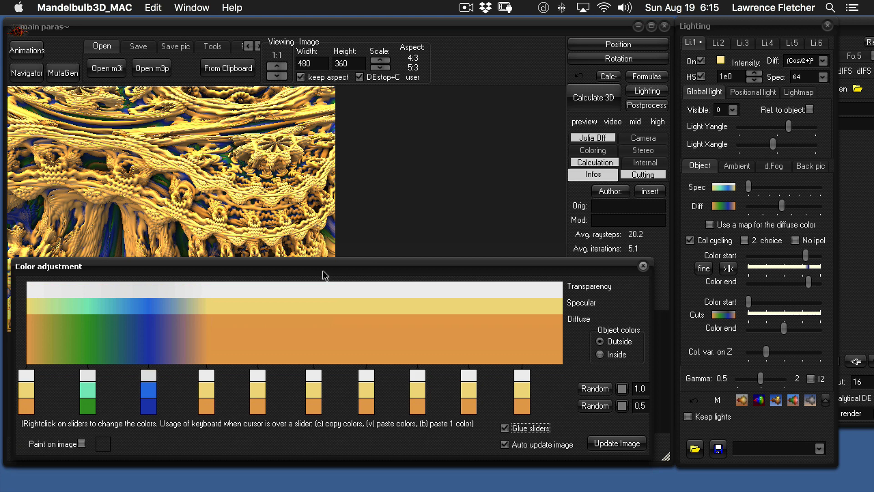
pyautogui.moveTo(47, 396)
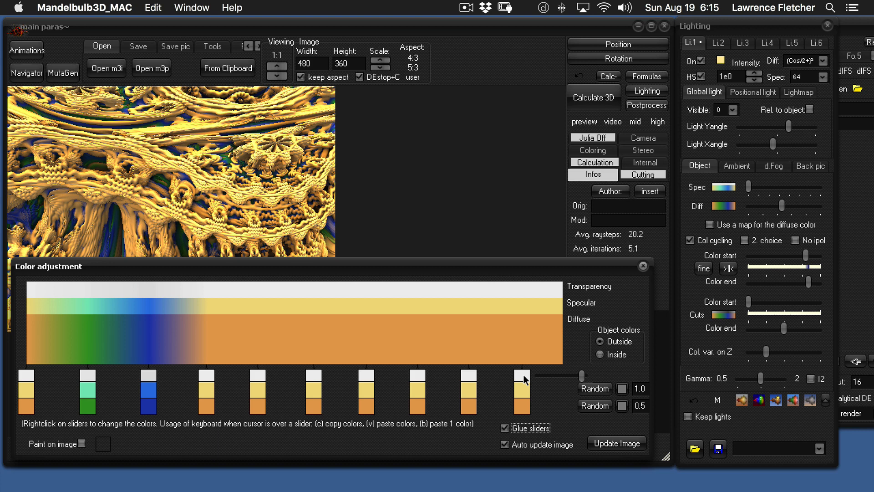
pyautogui.moveTo(526, 392)
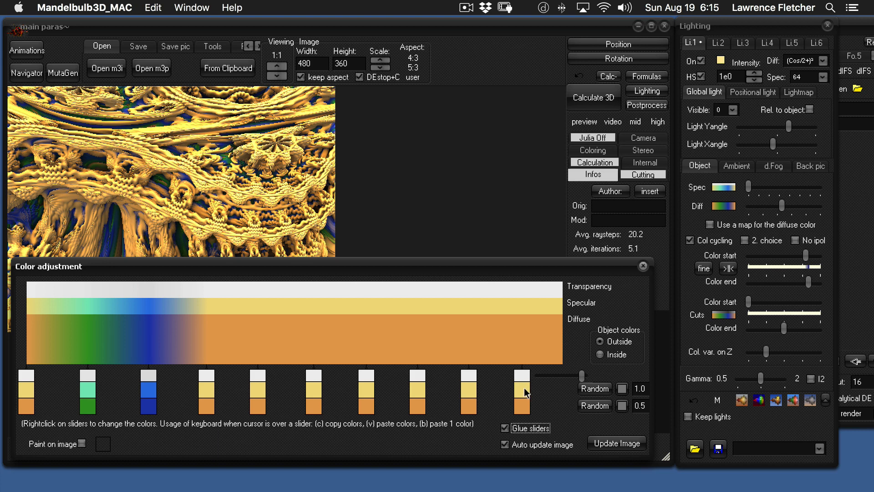
pyautogui.moveTo(527, 393)
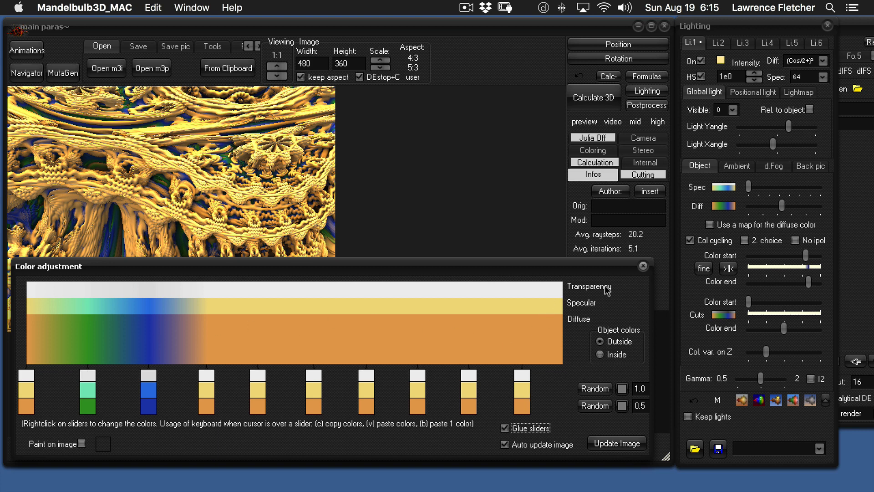
pyautogui.moveTo(586, 292)
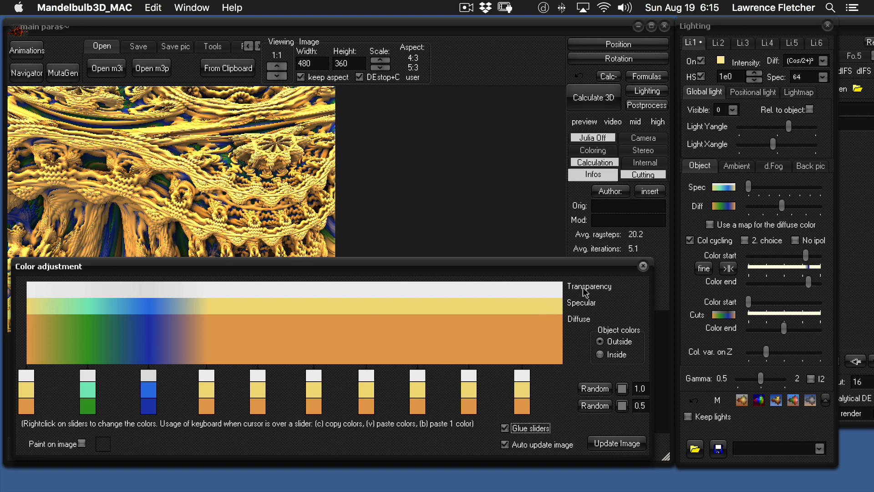
pyautogui.moveTo(531, 311)
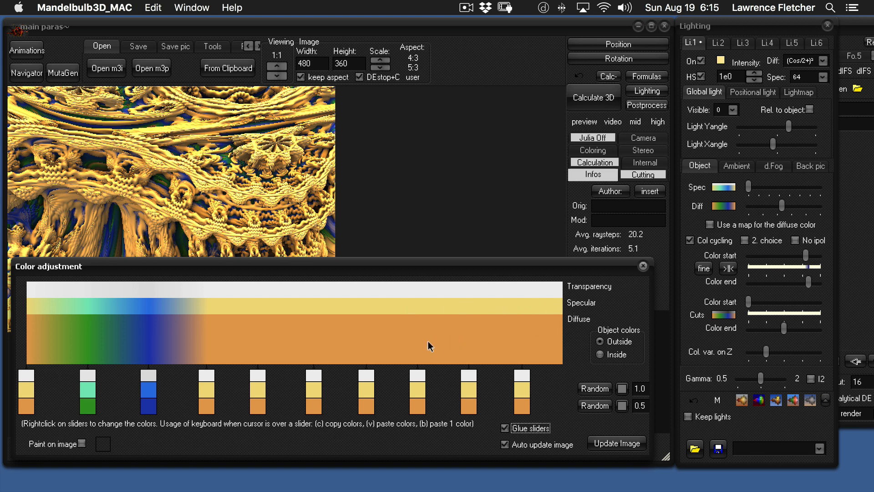
pyautogui.moveTo(582, 289)
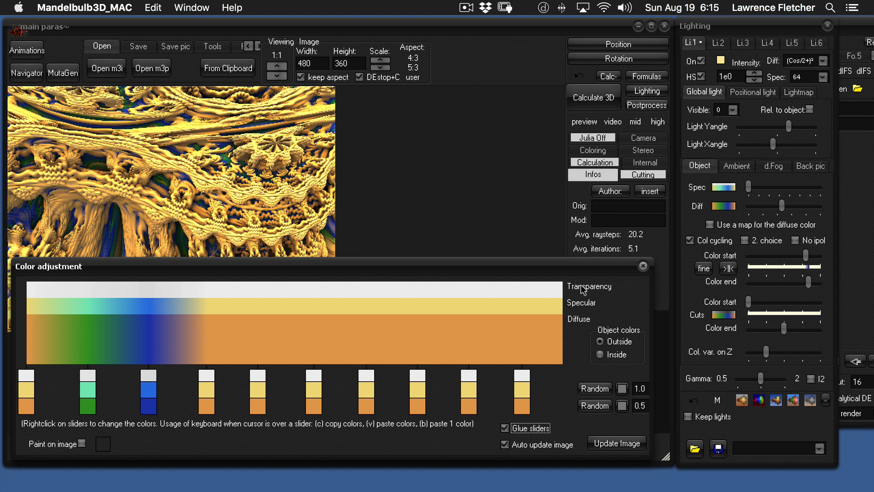
pyautogui.moveTo(555, 293)
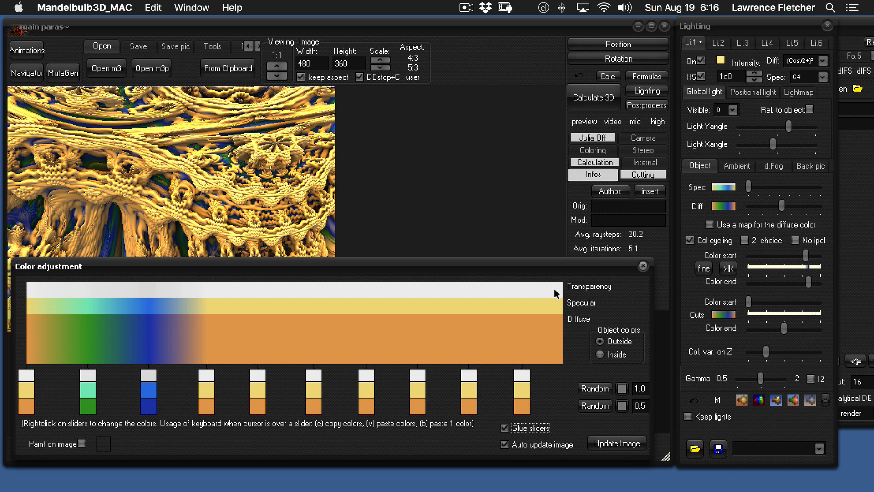
pyautogui.moveTo(523, 387)
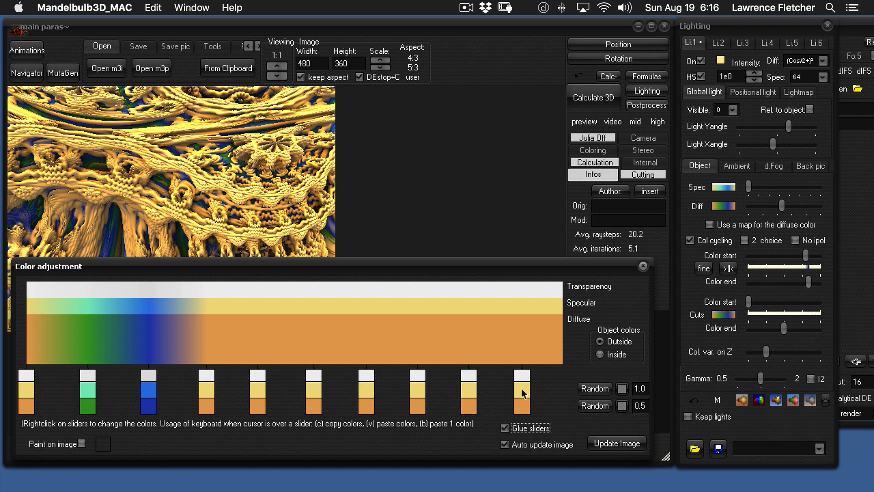
# - Randomise the specular gradient into beige, brown and grey stops
pyautogui.click(623, 388)
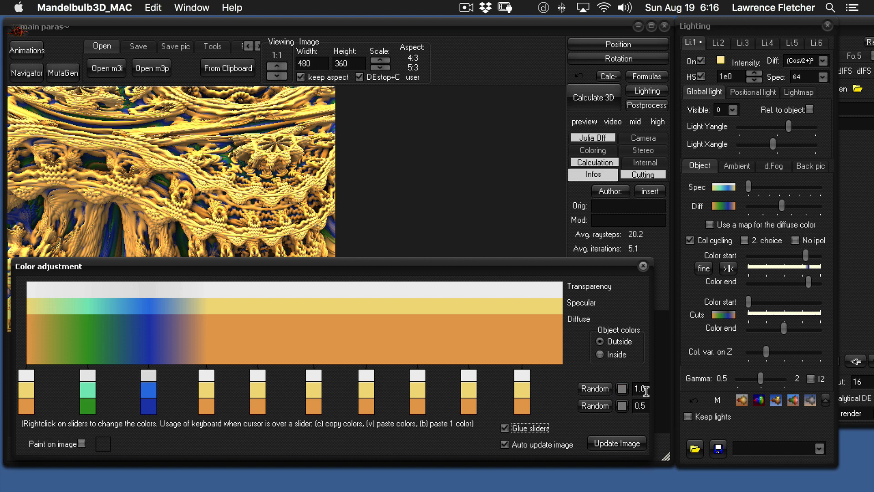
pyautogui.click(594, 388)
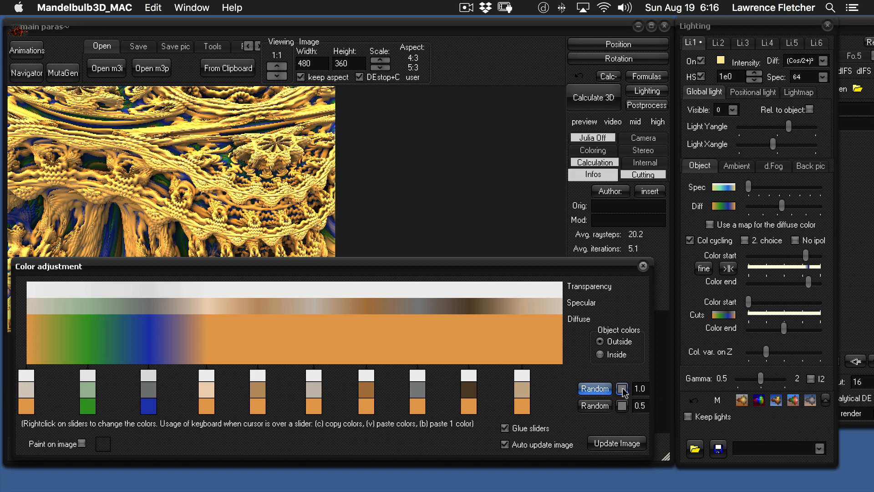
# - Set a black specular reference with zero variation and regenerate all specular stops as black
pyautogui.click(593, 389)
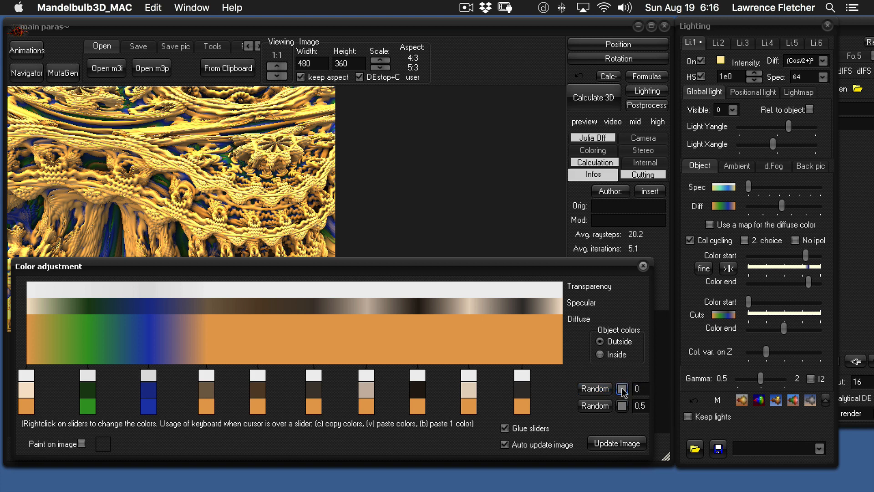
pyautogui.click(594, 388)
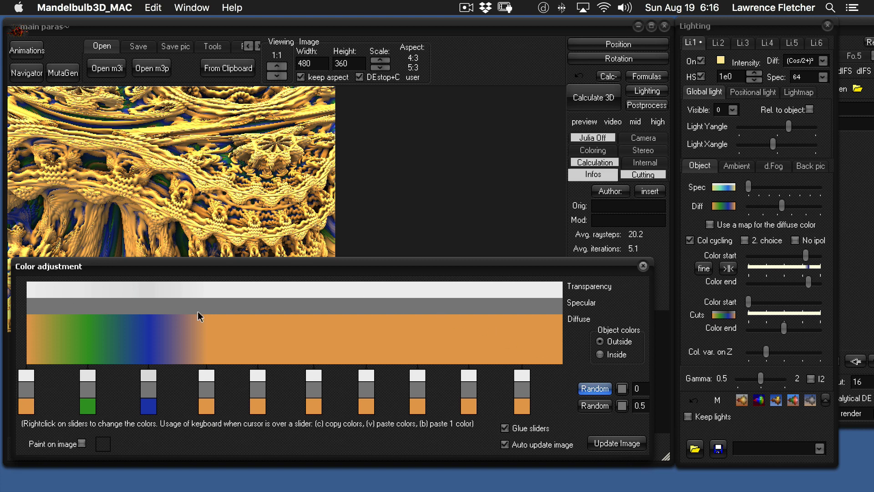
pyautogui.moveTo(549, 391)
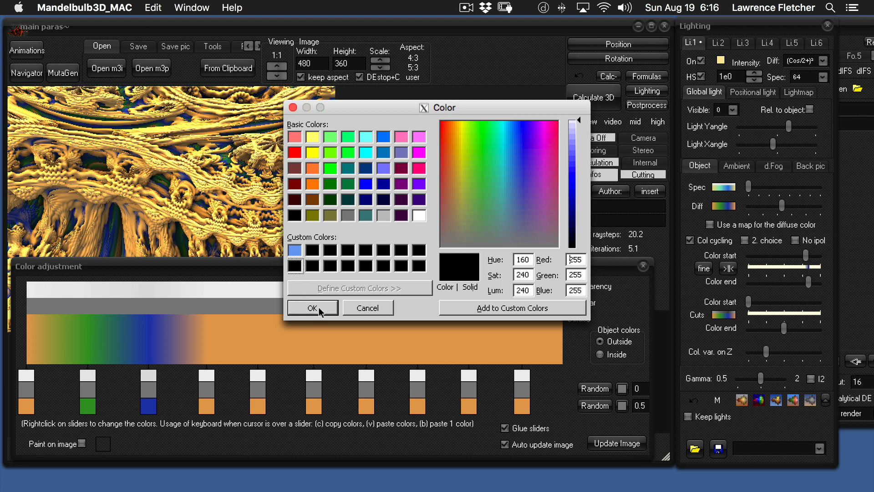
pyautogui.click(312, 308)
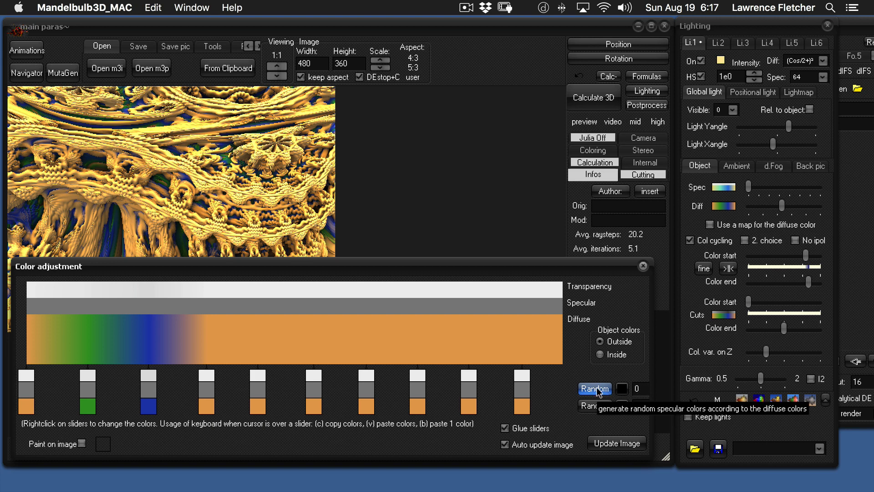
pyautogui.click(594, 388)
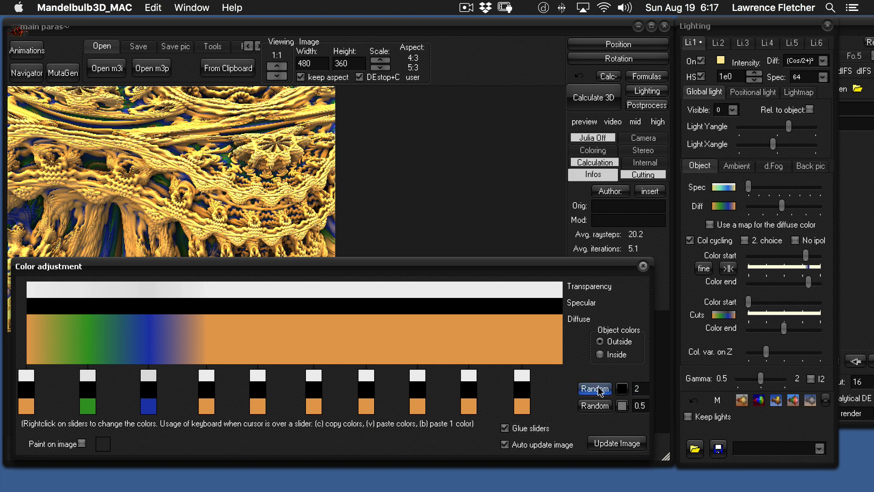
pyautogui.click(593, 388)
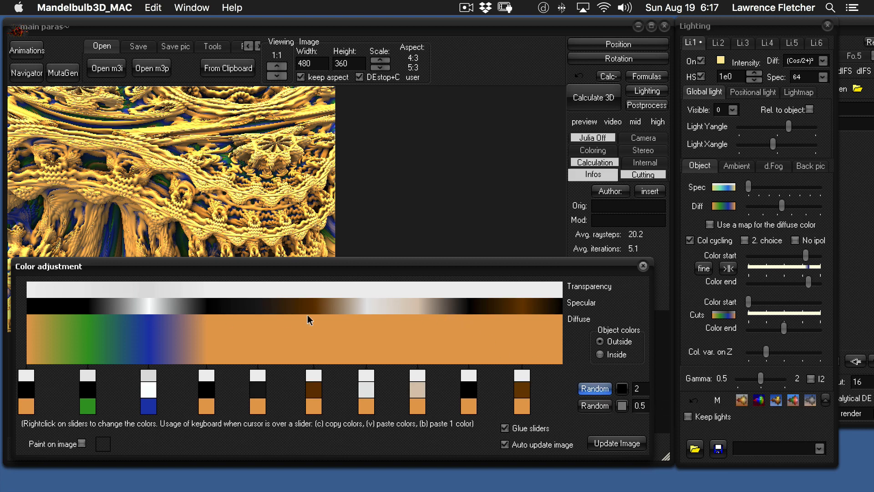
pyautogui.moveTo(521, 308)
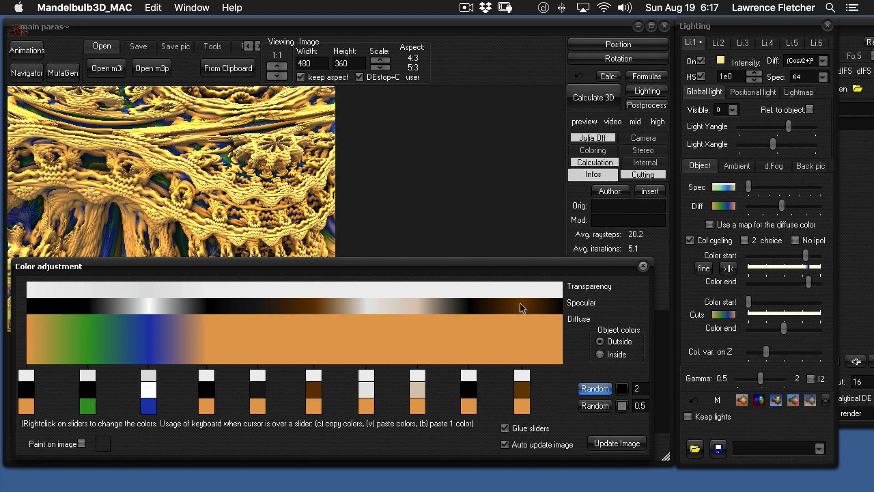
pyautogui.moveTo(618, 398)
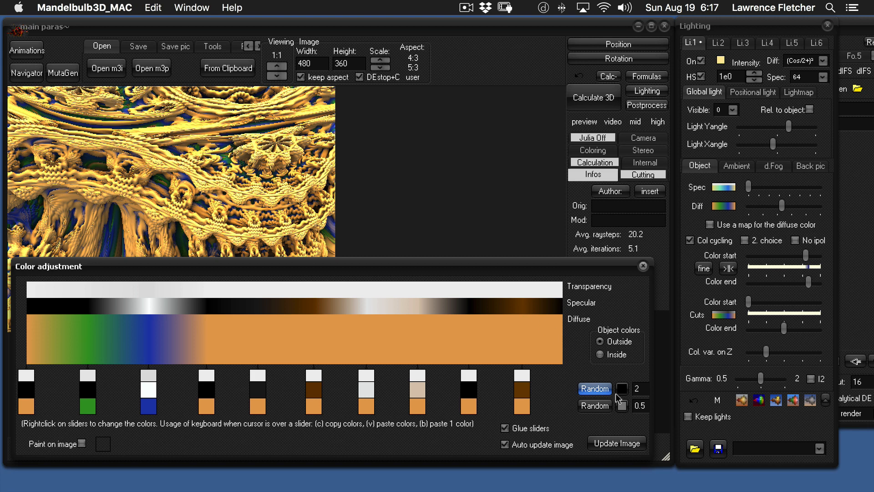
pyautogui.click(621, 389)
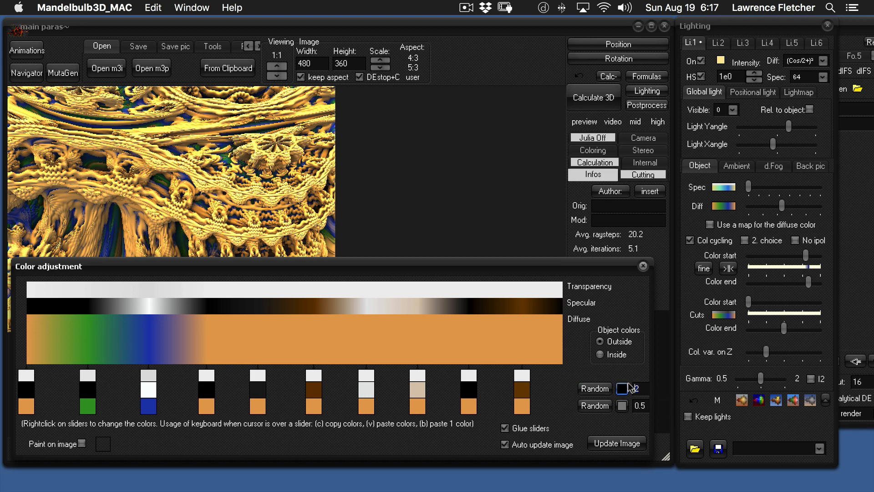
pyautogui.click(594, 388)
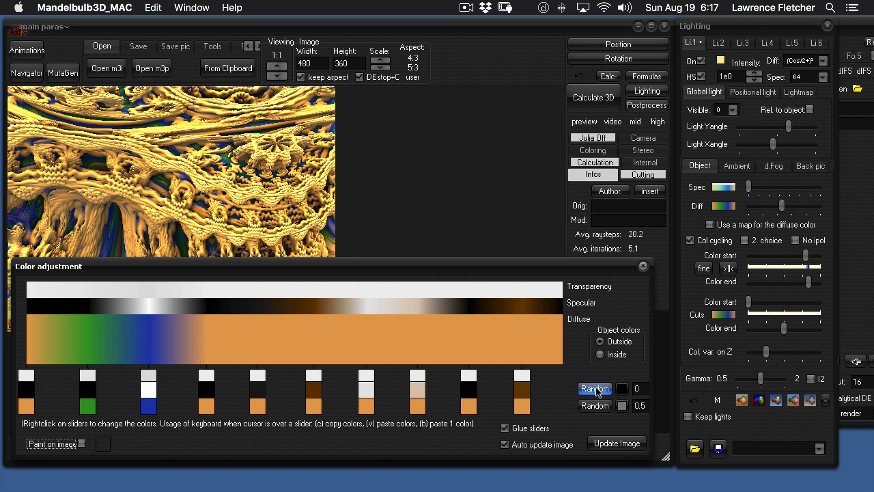
pyautogui.click(594, 388)
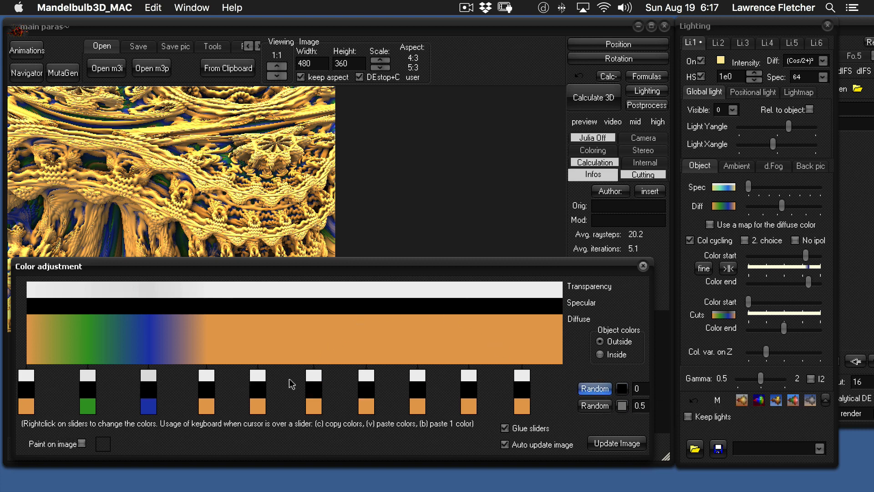
pyautogui.moveTo(503, 417)
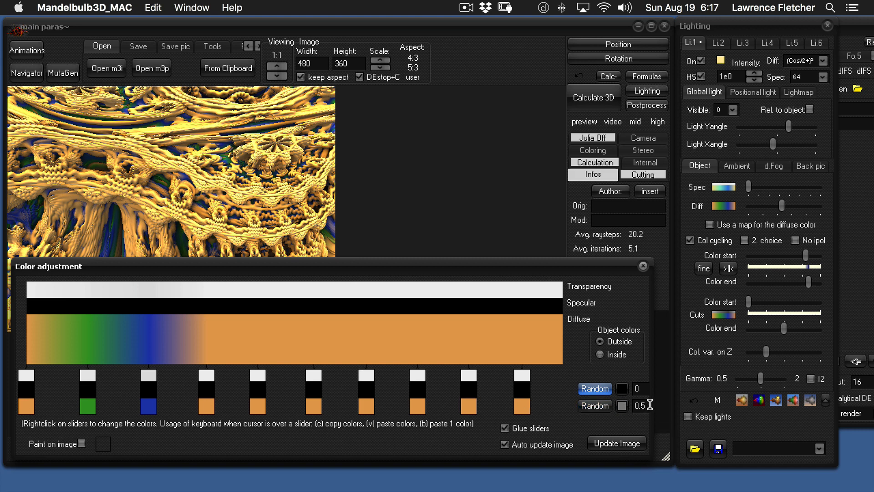
pyautogui.moveTo(622, 406)
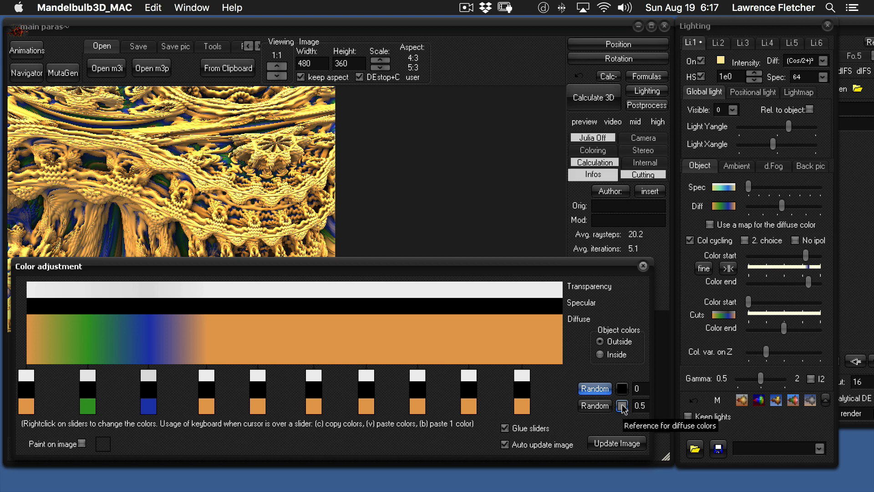
# - Fill every diffuse stop with dark red (128,64,64) using zero random variation
pyautogui.click(621, 405)
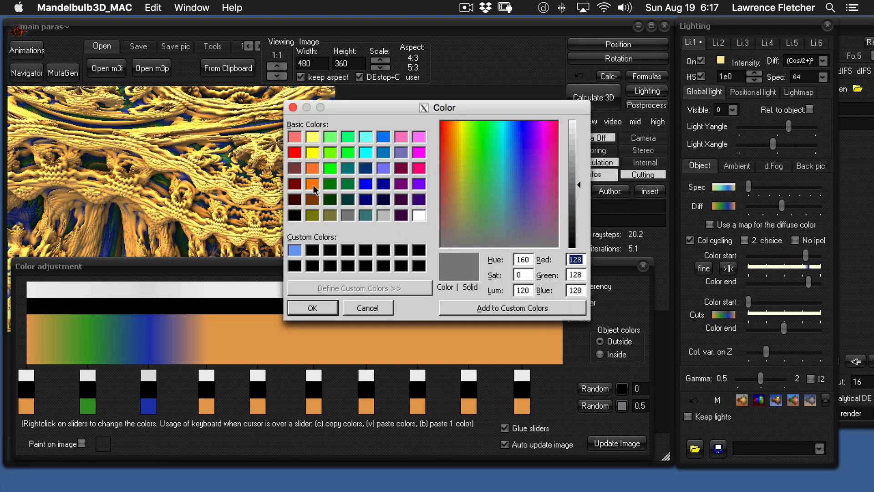
pyautogui.click(294, 170)
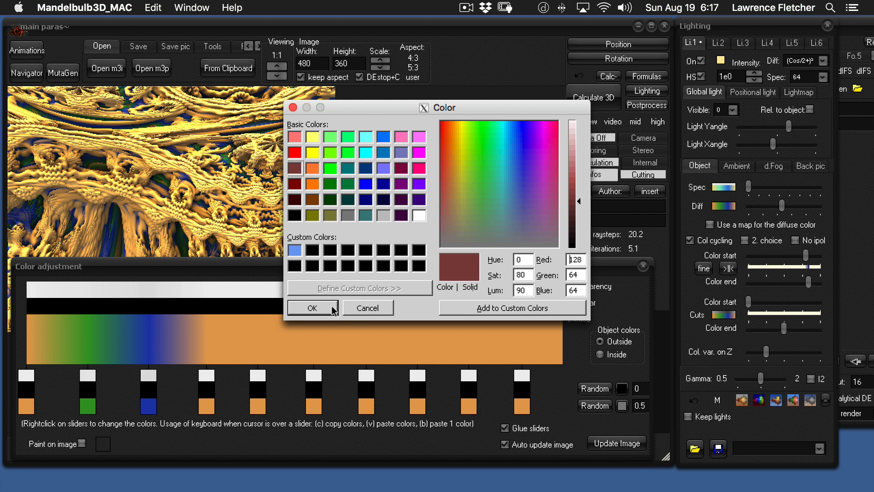
pyautogui.click(311, 307)
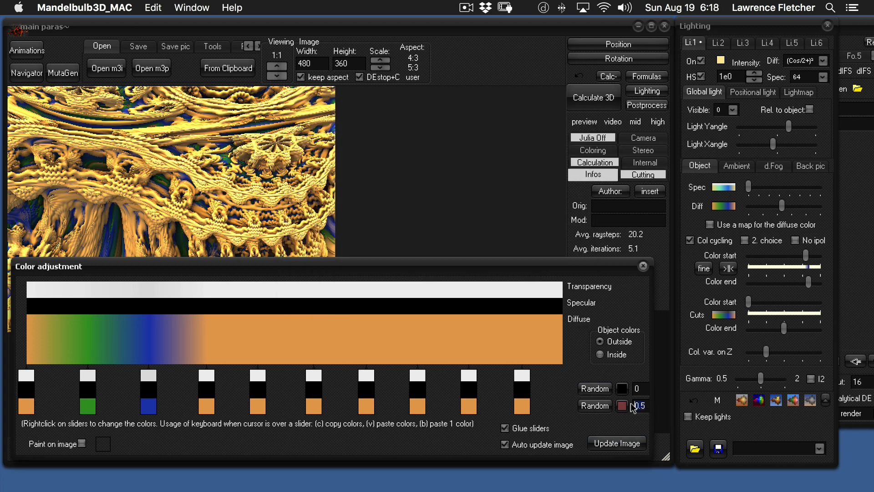
pyautogui.click(594, 405)
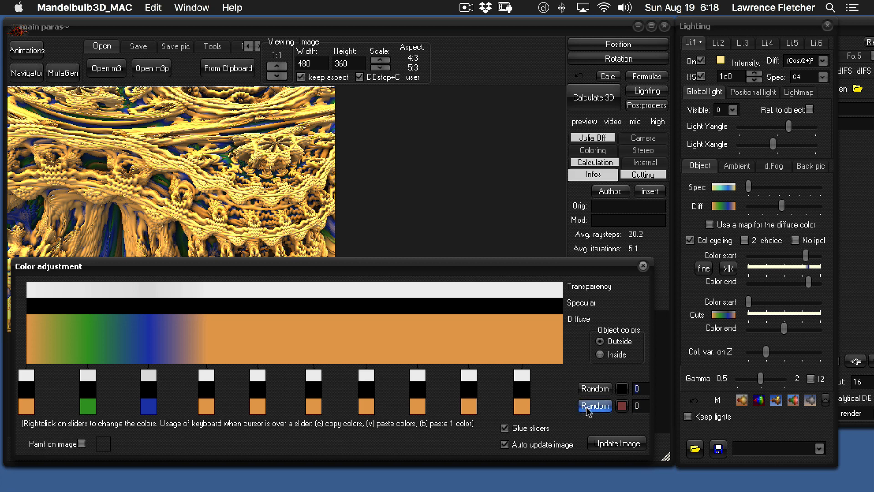
pyautogui.click(594, 405)
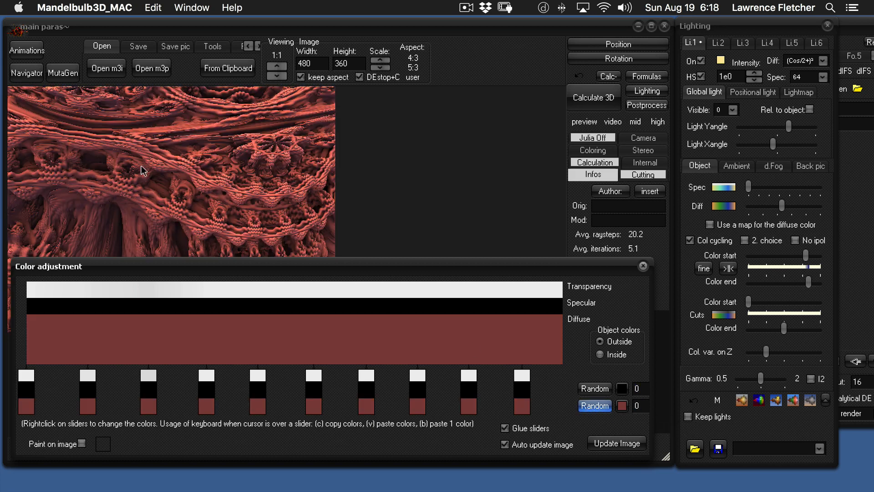
pyautogui.moveTo(160, 270)
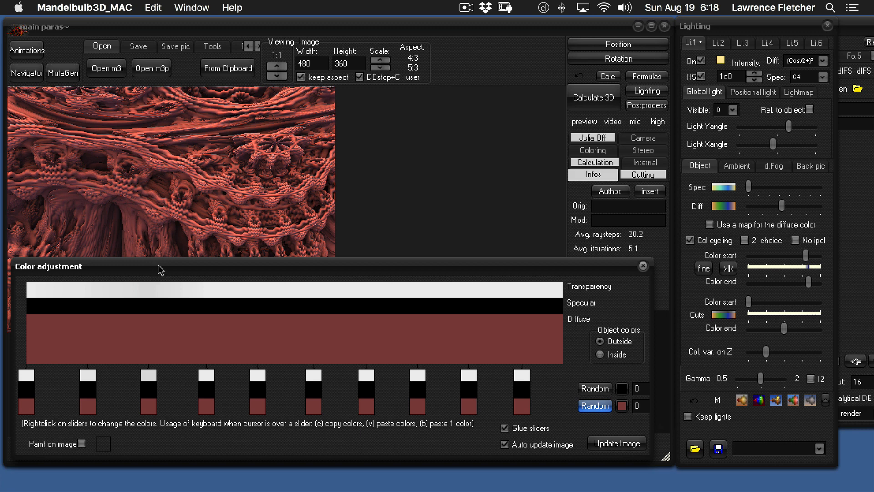
pyautogui.moveTo(212, 277)
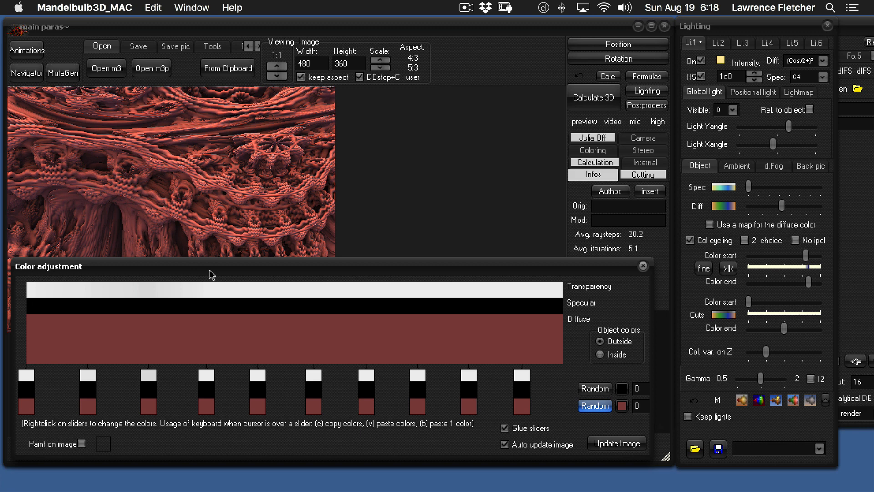
pyautogui.moveTo(233, 339)
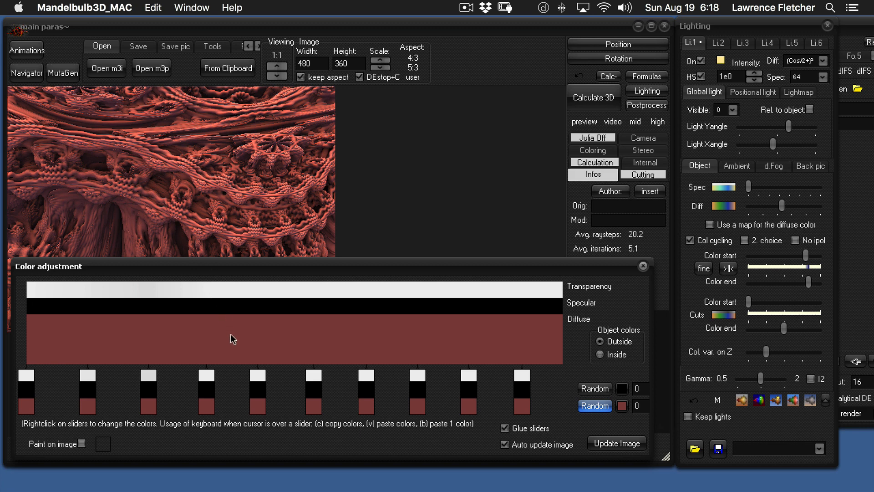
pyautogui.moveTo(486, 411)
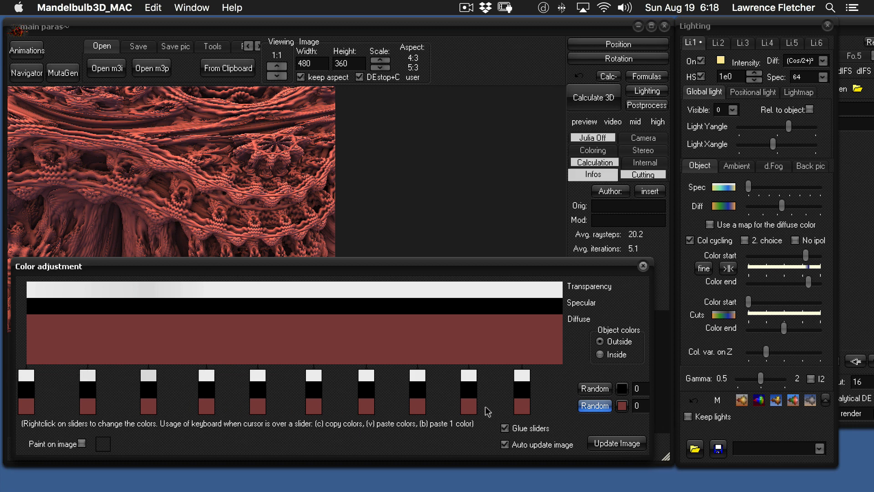
pyautogui.moveTo(309, 411)
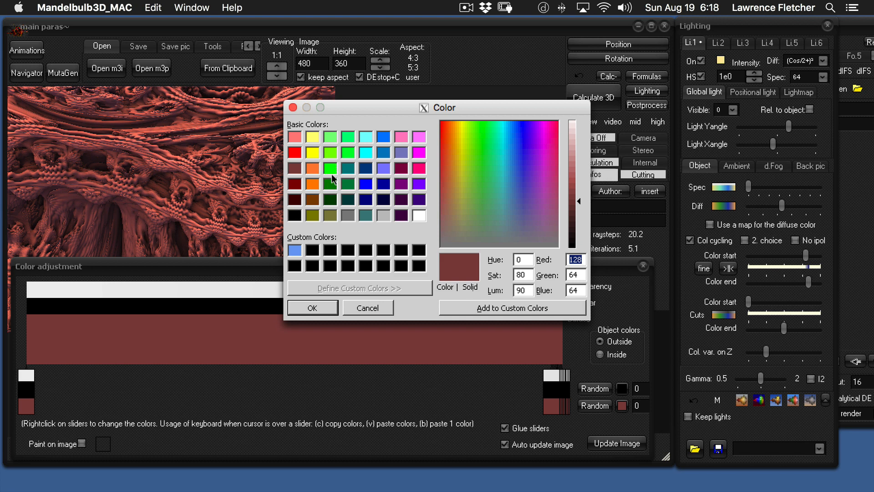
pyautogui.moveTo(315, 155)
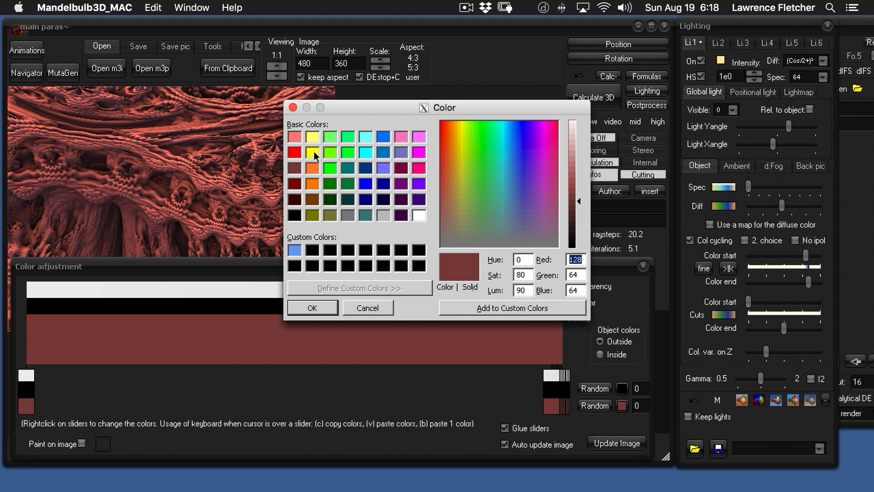
pyautogui.moveTo(362, 170)
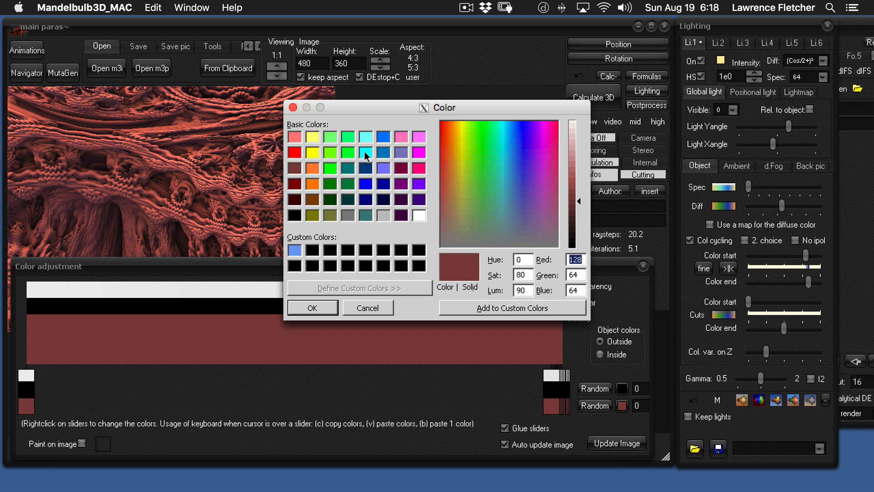
# - Make the last diffuse colour bright cyan so the gradient fades from red to cyan
pyautogui.click(365, 137)
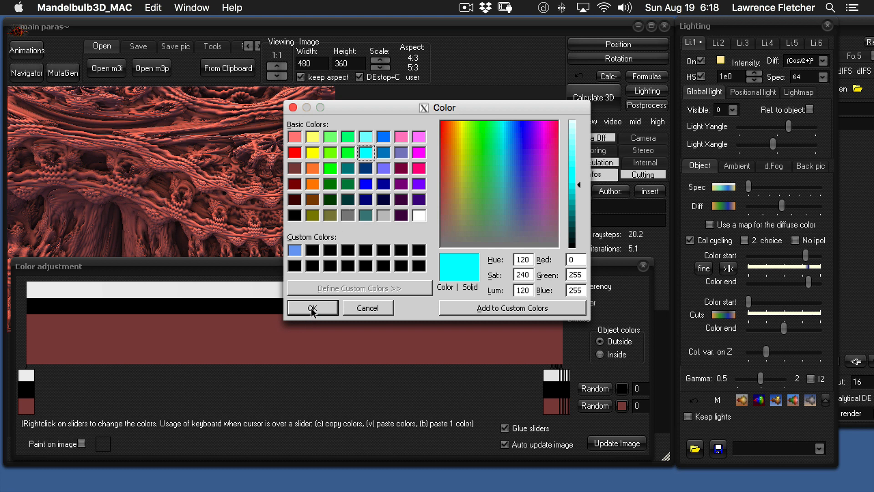
pyautogui.click(311, 308)
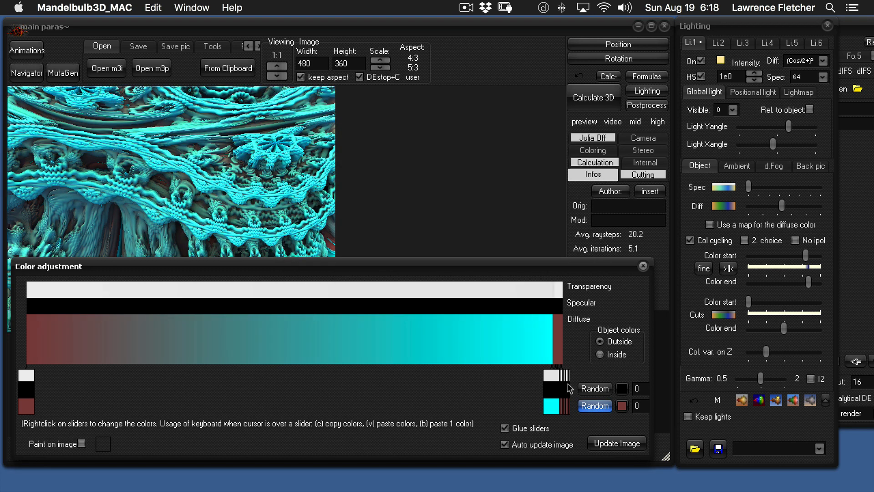
pyautogui.moveTo(74, 333)
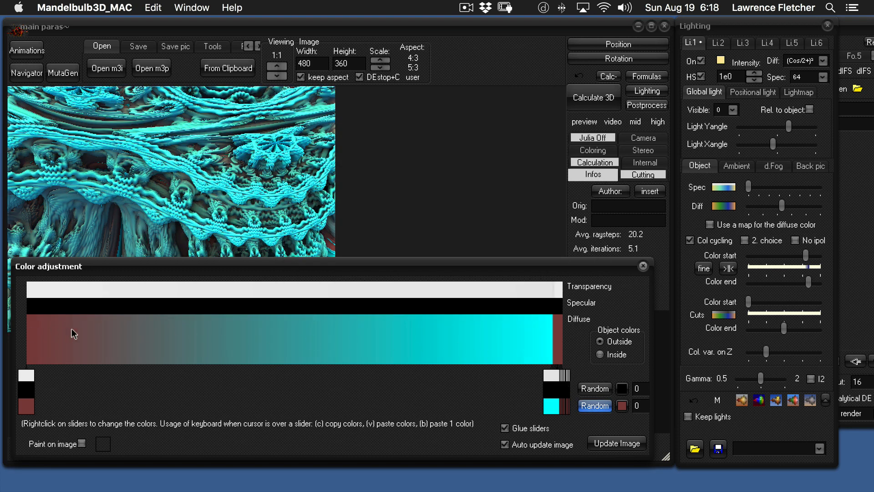
pyautogui.moveTo(134, 334)
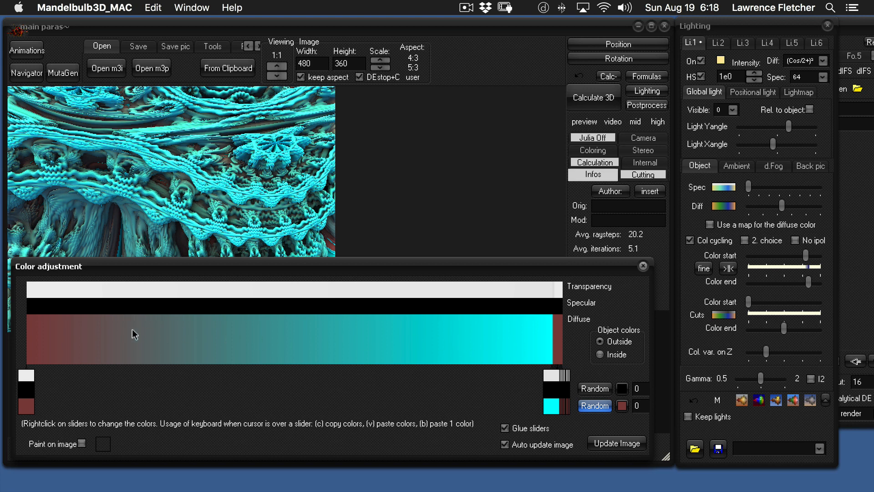
pyautogui.moveTo(186, 352)
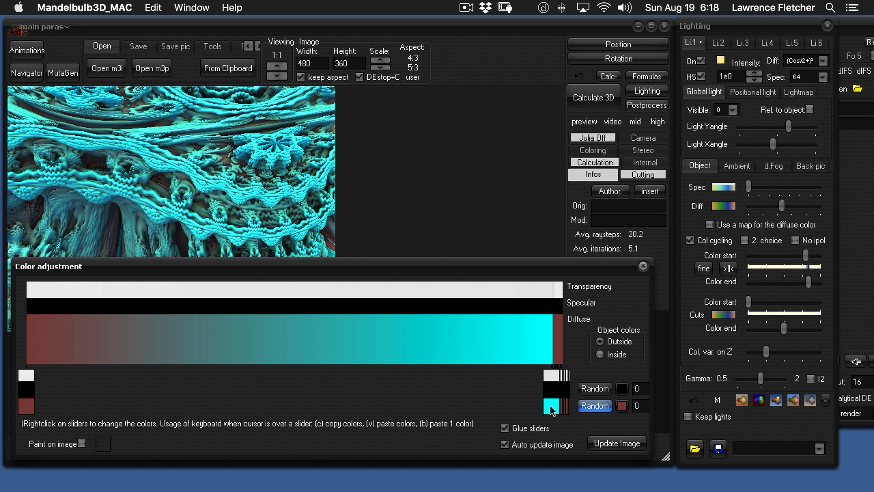
# - Reposition the glued sliders to leave a narrow cyan band, shifted left among dark red
pyautogui.click(594, 406)
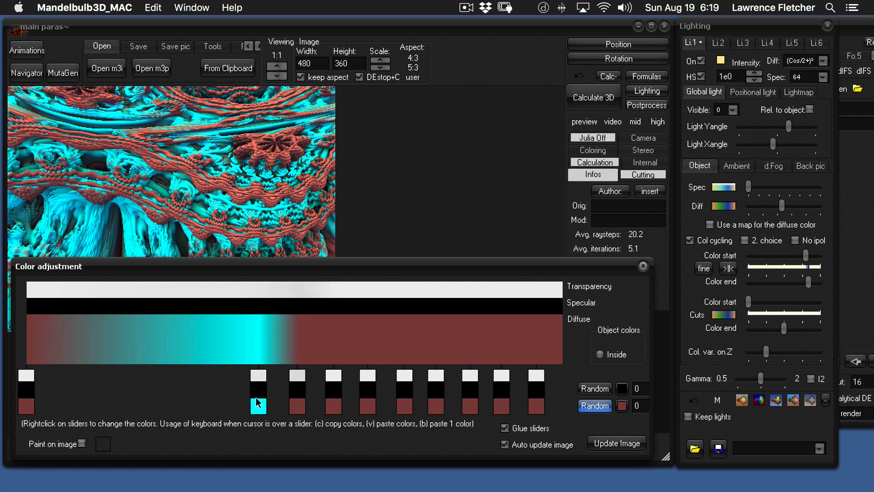
pyautogui.click(599, 341)
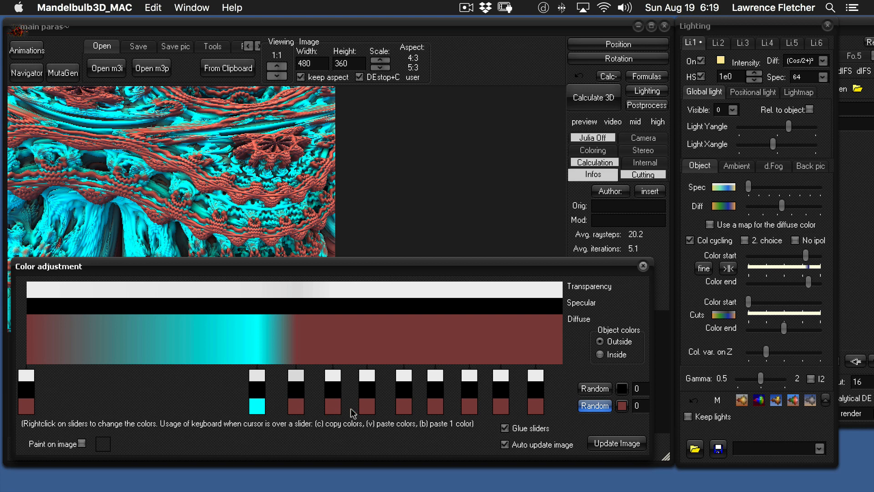
pyautogui.moveTo(236, 238)
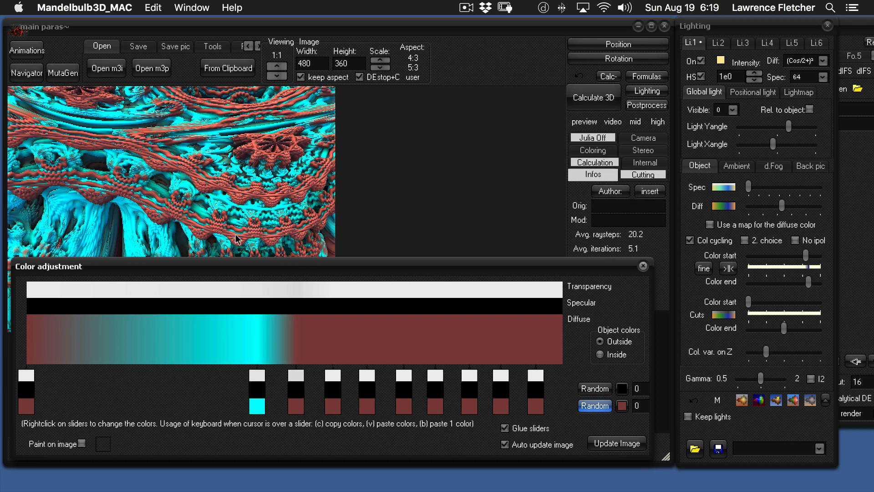
pyautogui.moveTo(236, 201)
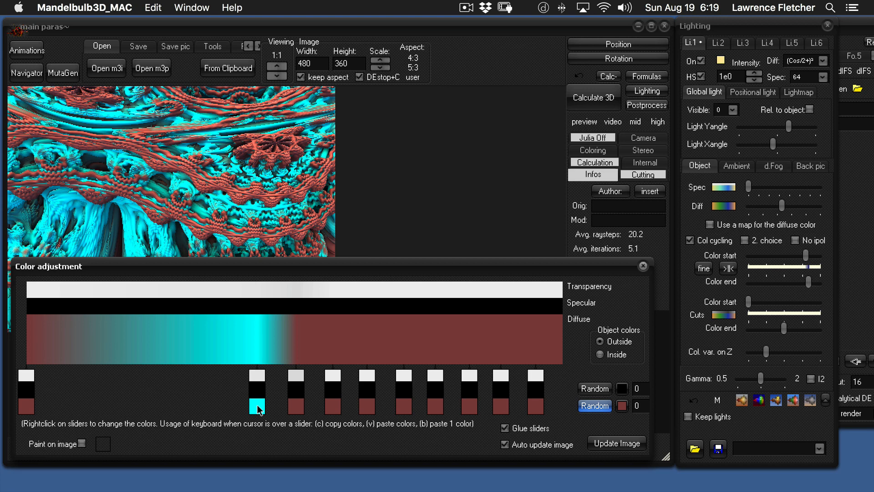
pyautogui.moveTo(257, 390); pyautogui.dragTo(185, 390)
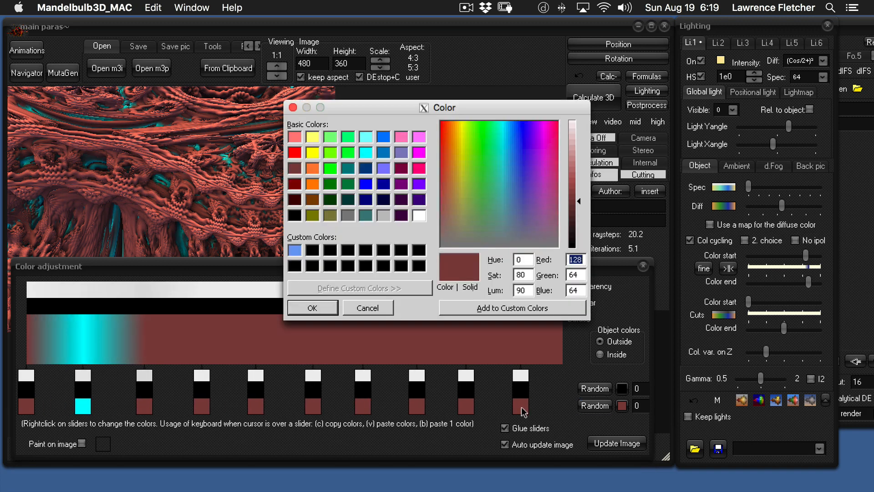
pyautogui.moveTo(421, 166)
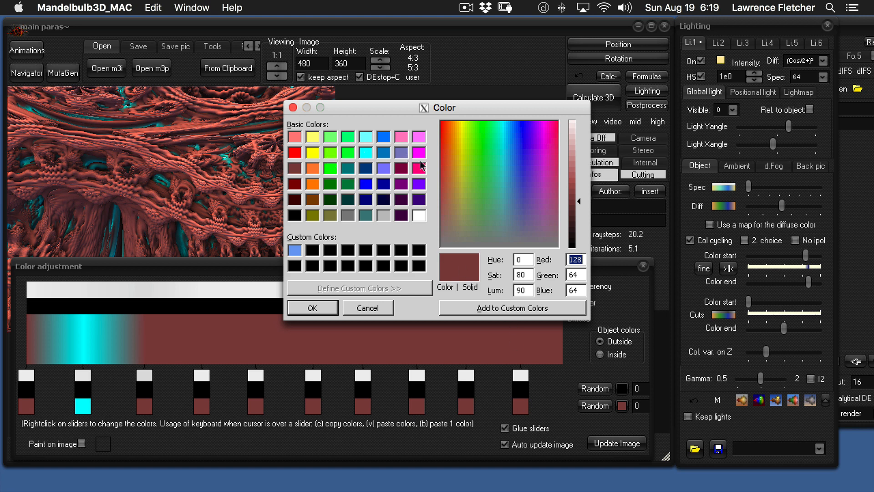
# - Add a bright green diffuse stop and drag it toward the gradient's middle
pyautogui.click(330, 168)
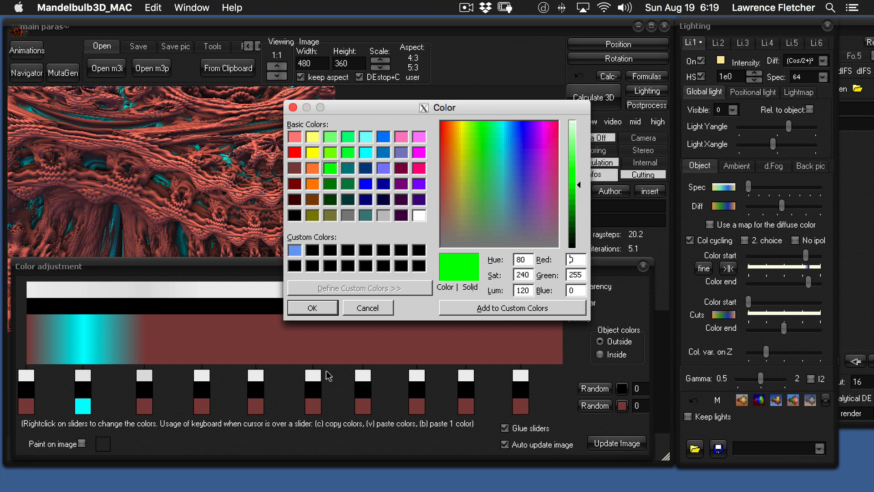
pyautogui.click(312, 307)
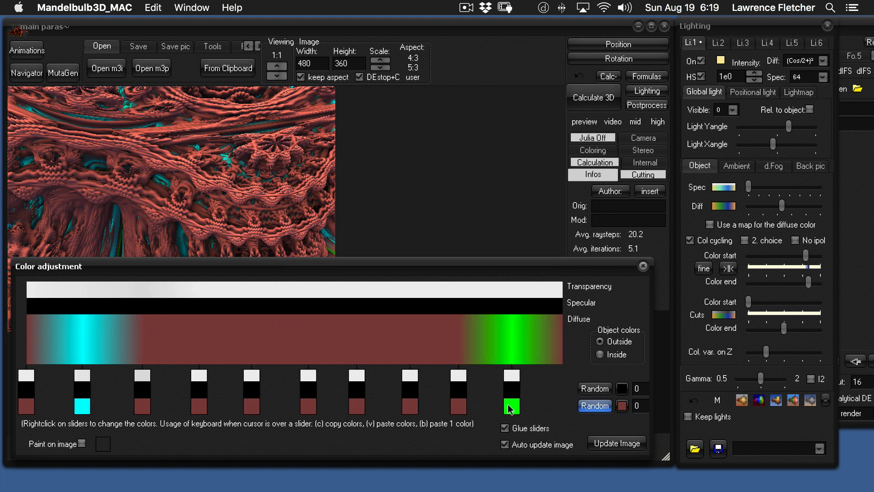
pyautogui.moveTo(512, 393); pyautogui.dragTo(400, 393)
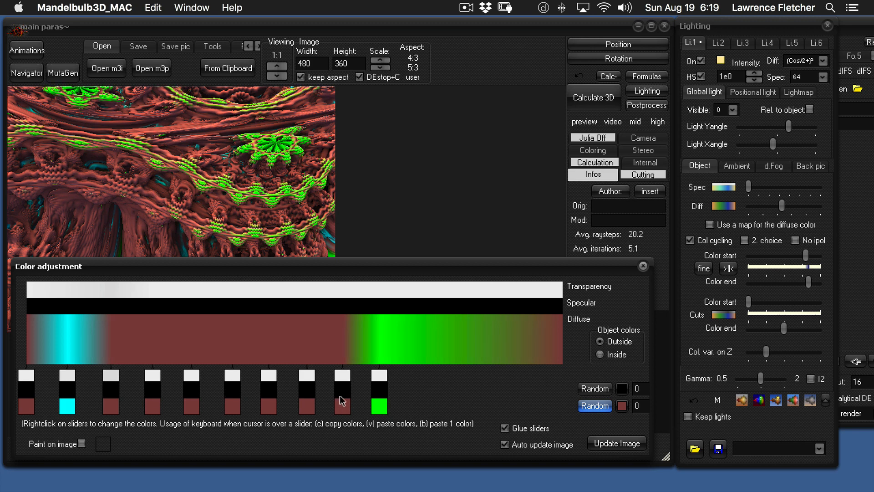
pyautogui.moveTo(363, 418)
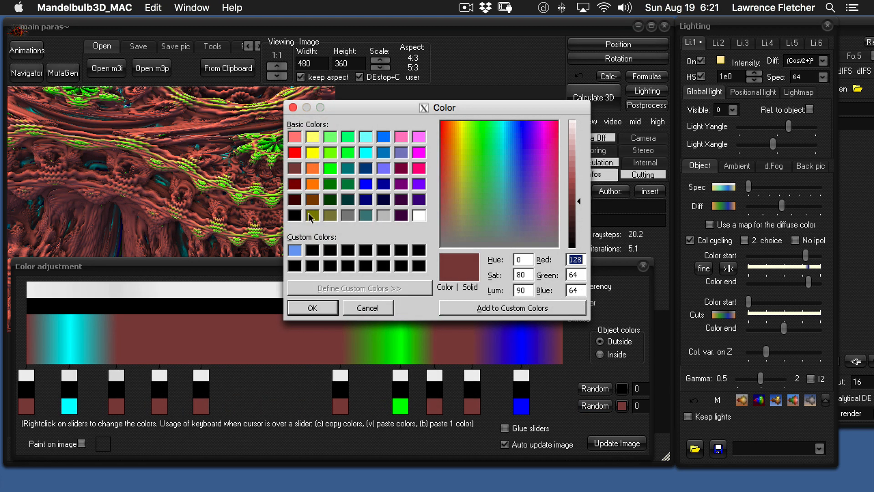
# - Pick gray as the Random colour and apply it to every diffuse gradient stop
pyautogui.click(348, 215)
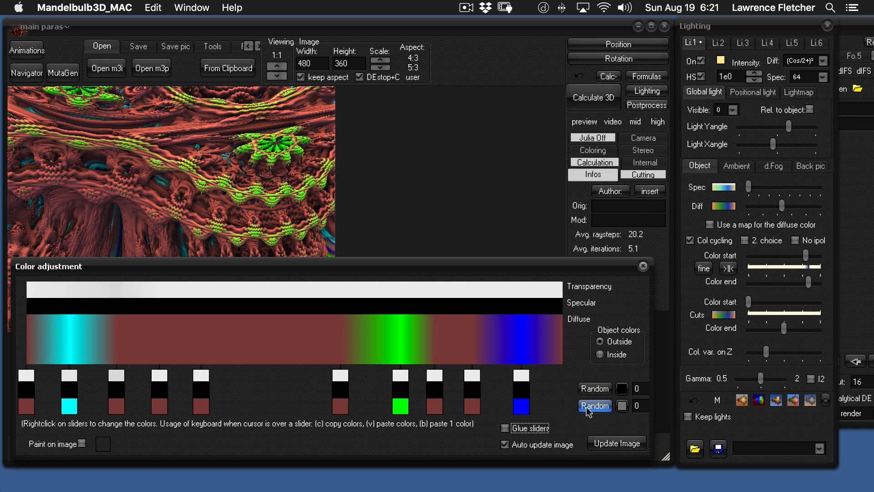
pyautogui.click(593, 405)
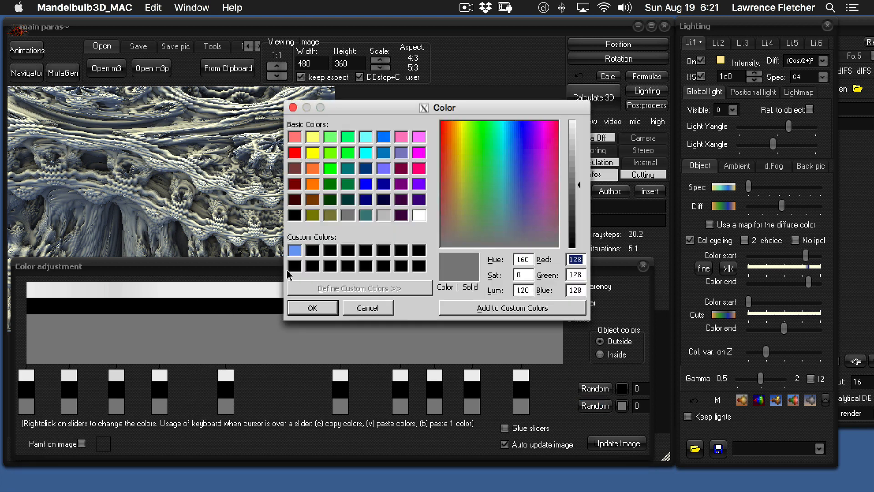
# - Start the diffuse gradient at black and add one dark teal stop (cyan, Lum 82)
pyautogui.click(312, 307)
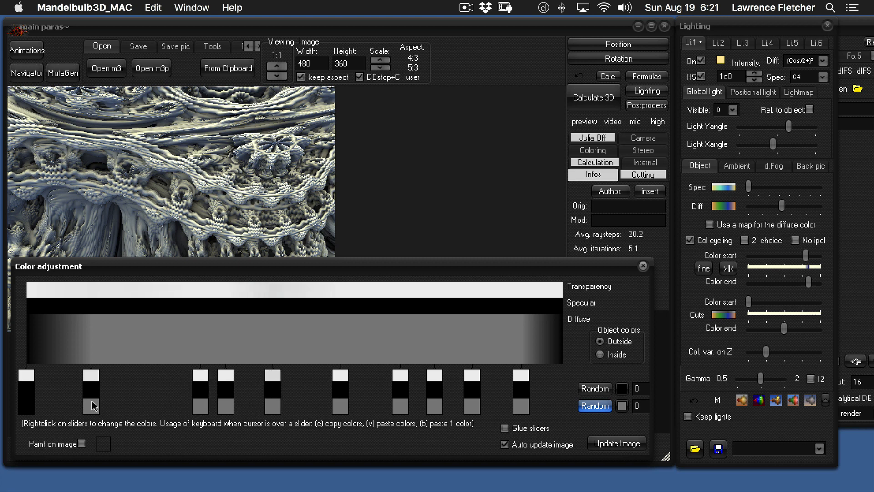
pyautogui.click(504, 428)
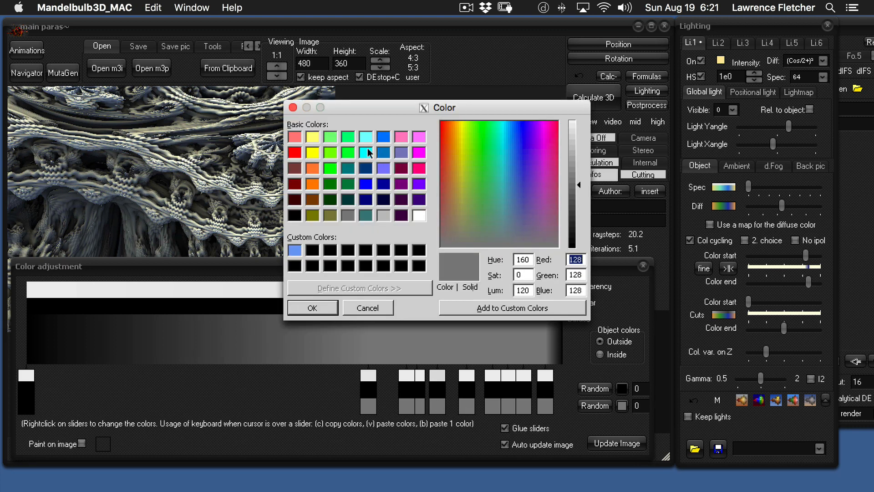
pyautogui.click(366, 137)
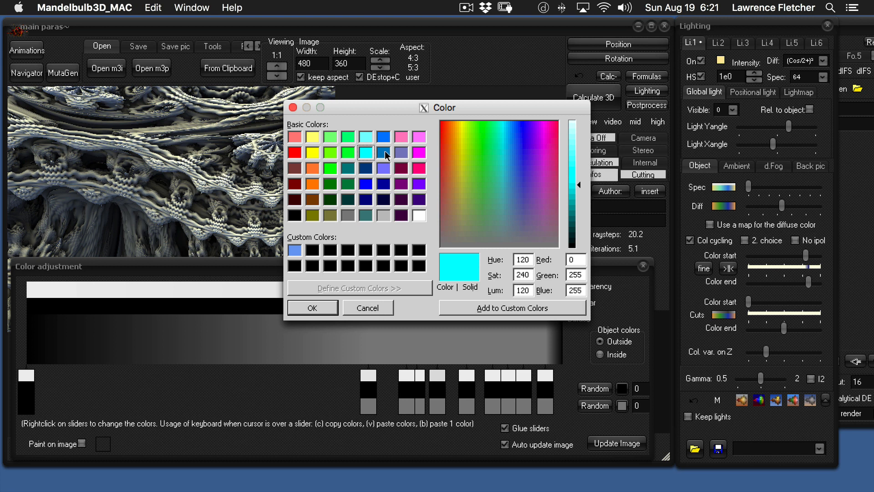
pyautogui.moveTo(411, 214)
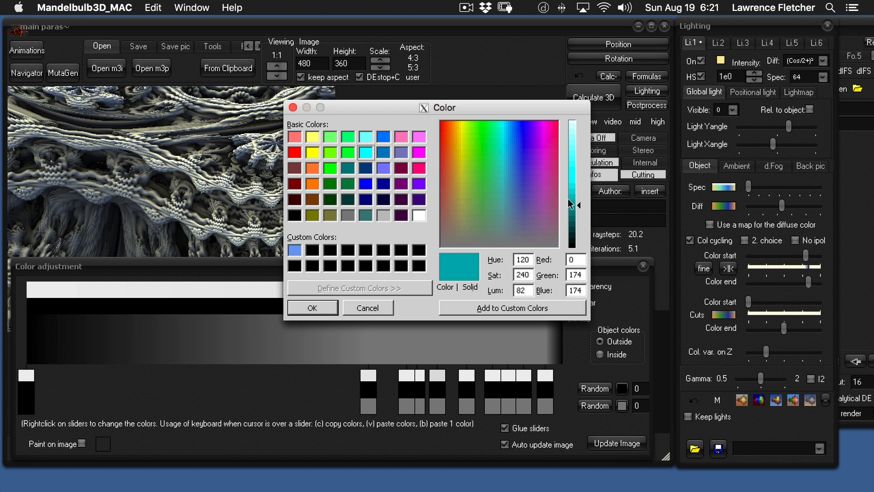
pyautogui.moveTo(577, 211)
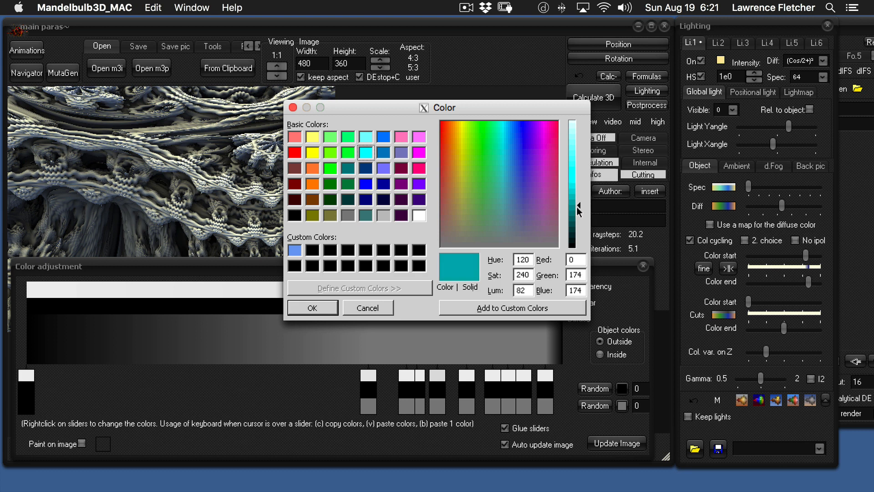
pyautogui.moveTo(441, 281)
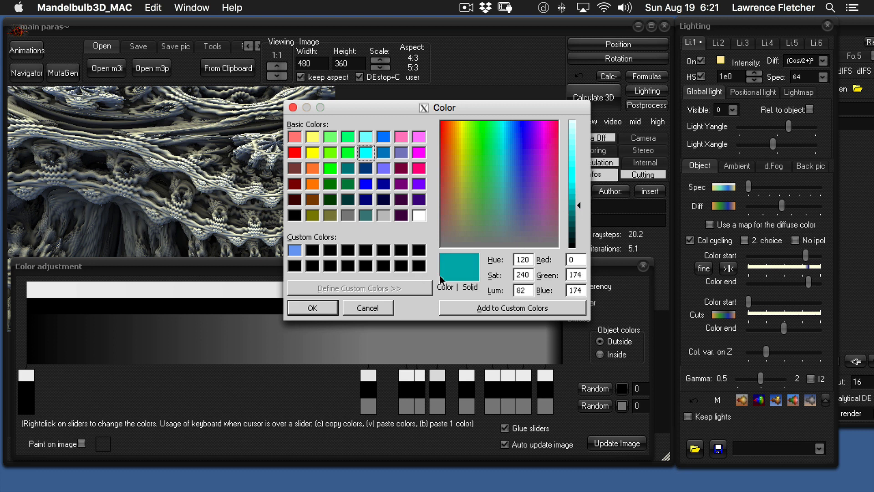
pyautogui.click(311, 308)
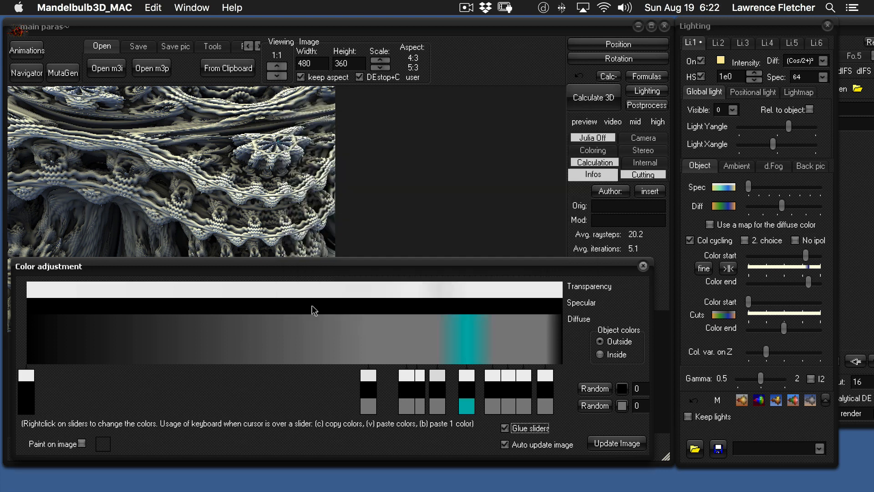
pyautogui.moveTo(413, 341)
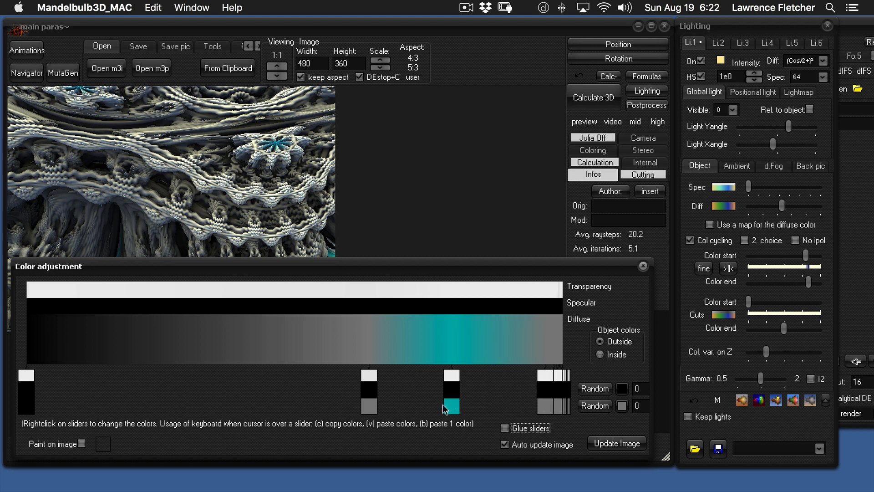
# - Drag the teal diffuse slider left to widen the teal band across the right-centre
pyautogui.moveTo(451, 393); pyautogui.dragTo(406, 393)
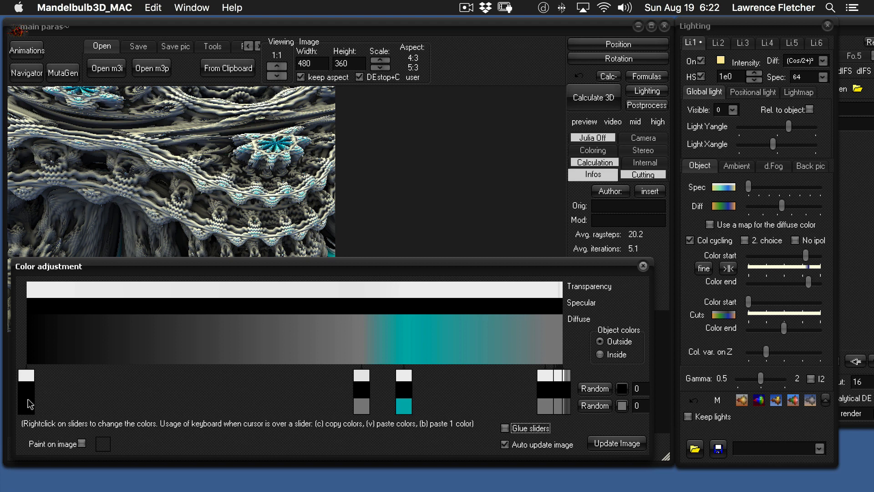
pyautogui.moveTo(483, 409)
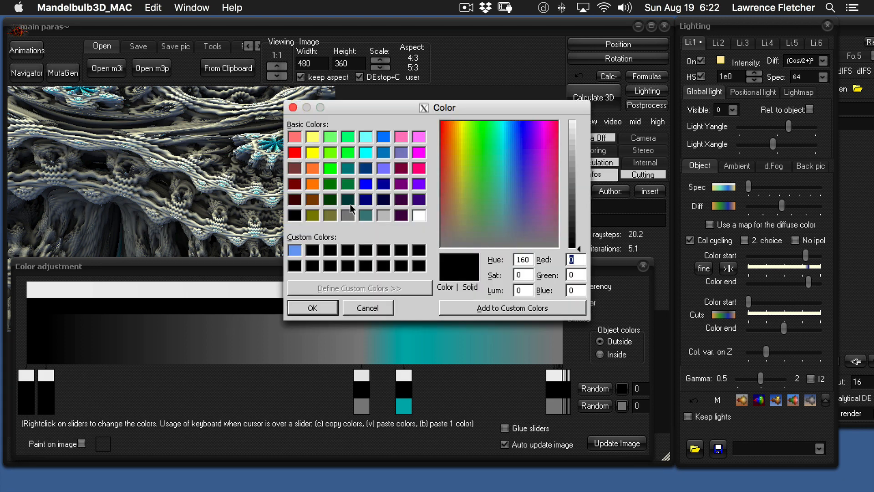
# - Make the first diffuse stop bright cyan, then pull black back so only a thin sliver remains
pyautogui.click(312, 308)
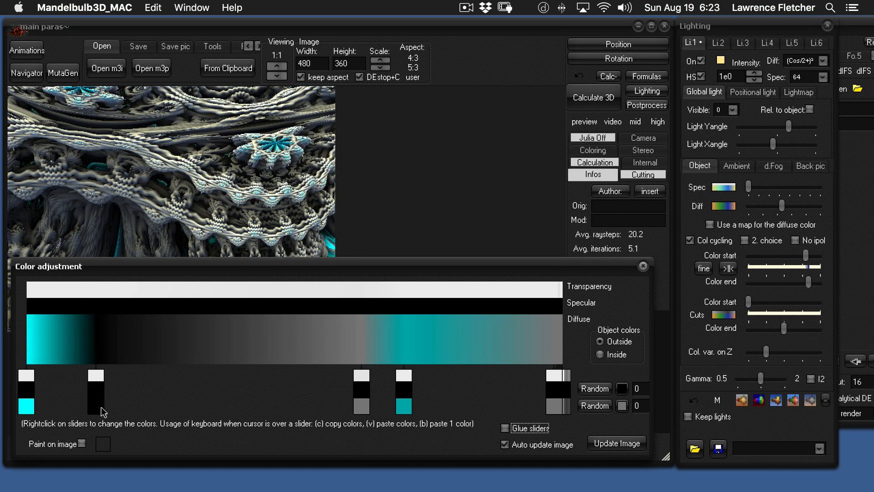
pyautogui.moveTo(94, 390); pyautogui.dragTo(240, 390)
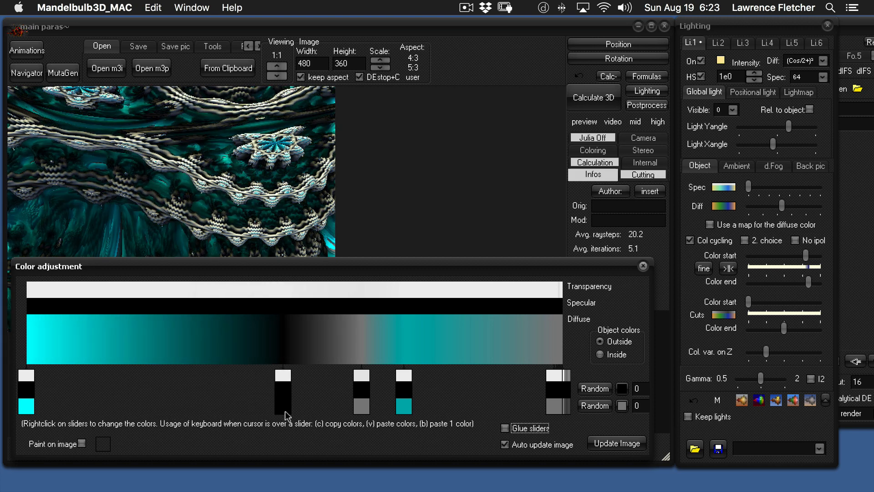
pyautogui.moveTo(282, 390); pyautogui.dragTo(204, 390)
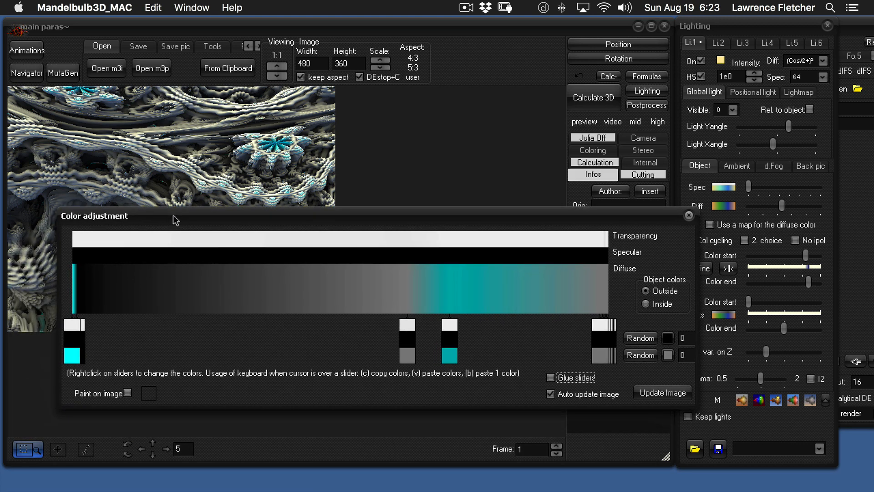
# - Move the colour editor aside, open the Navigator, and insert the current parameters into it
pyautogui.moveTo(94, 216); pyautogui.dragTo(145, 107)
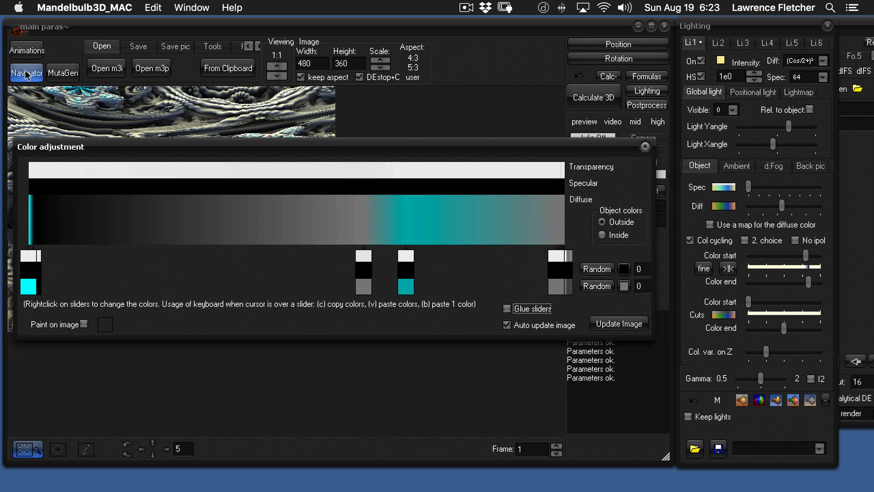
pyautogui.click(645, 146)
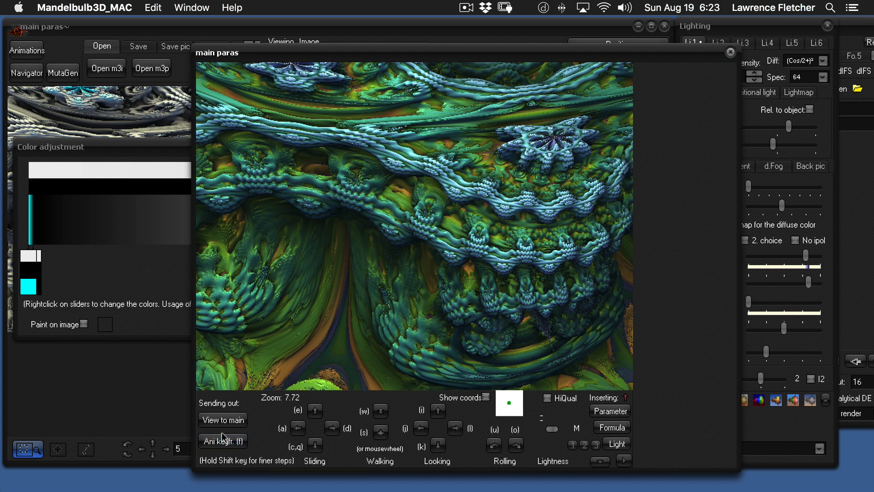
pyautogui.moveTo(223, 440)
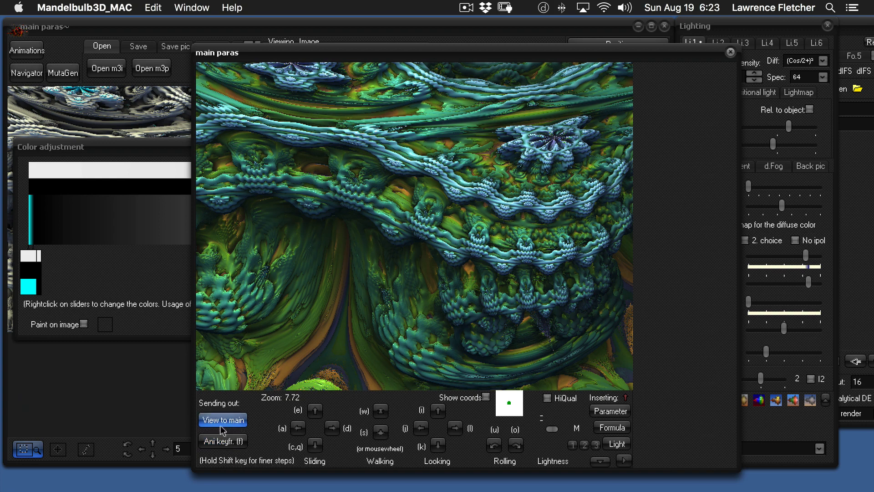
pyautogui.moveTo(74, 244)
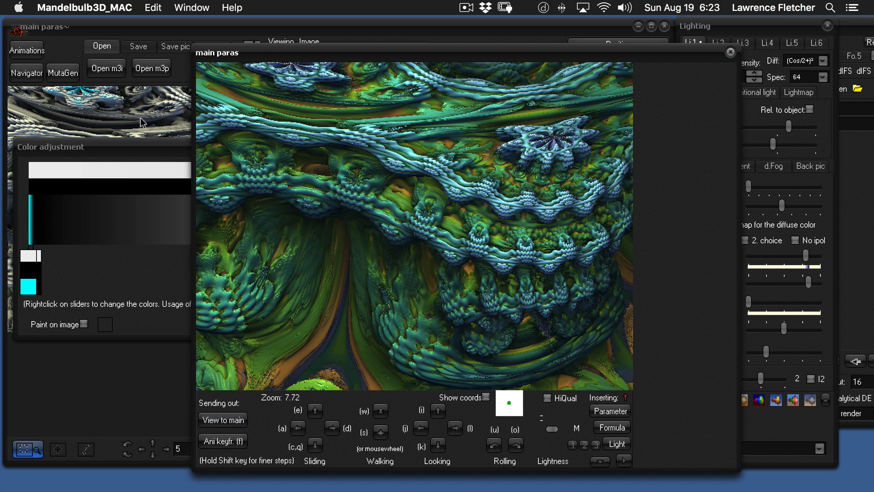
pyautogui.moveTo(454, 232)
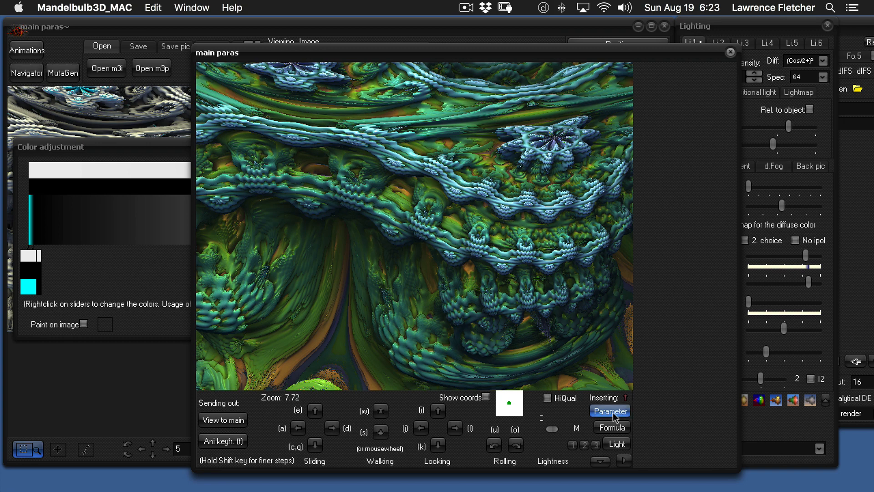
pyautogui.click(609, 411)
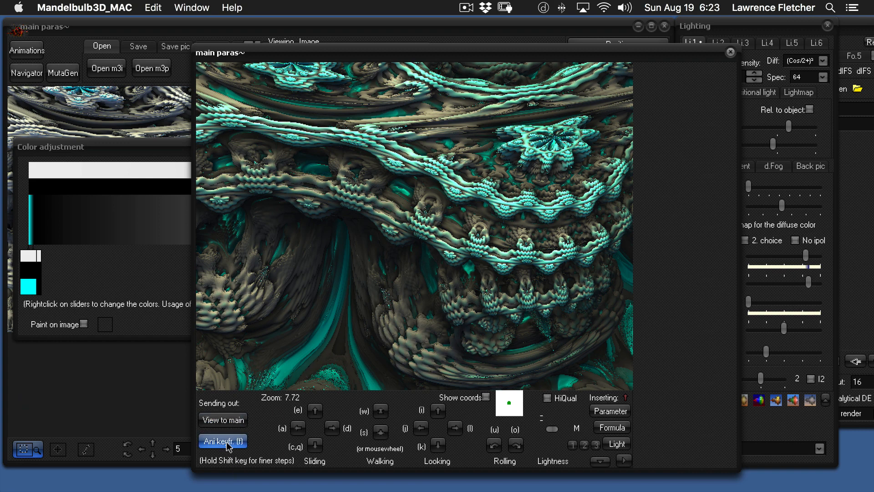
# - Add the navigator's teal-and-gray view as keyframe 1 in Animation maker
pyautogui.click(222, 441)
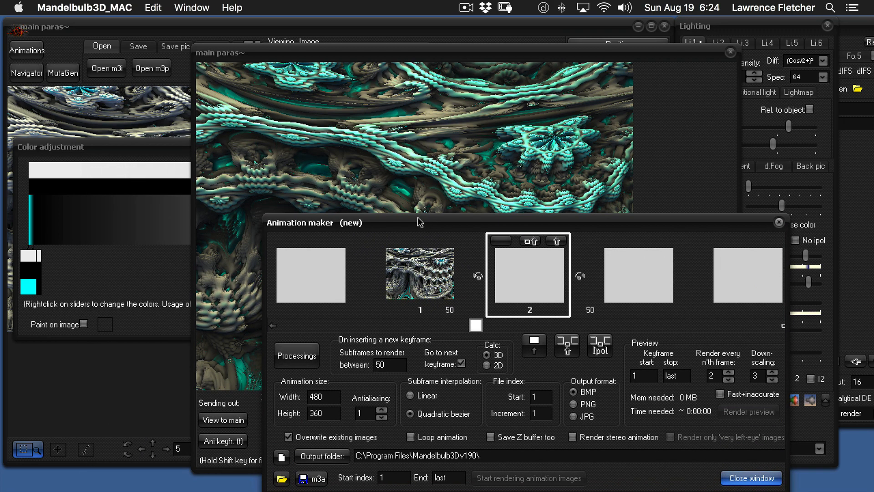
pyautogui.moveTo(613, 323)
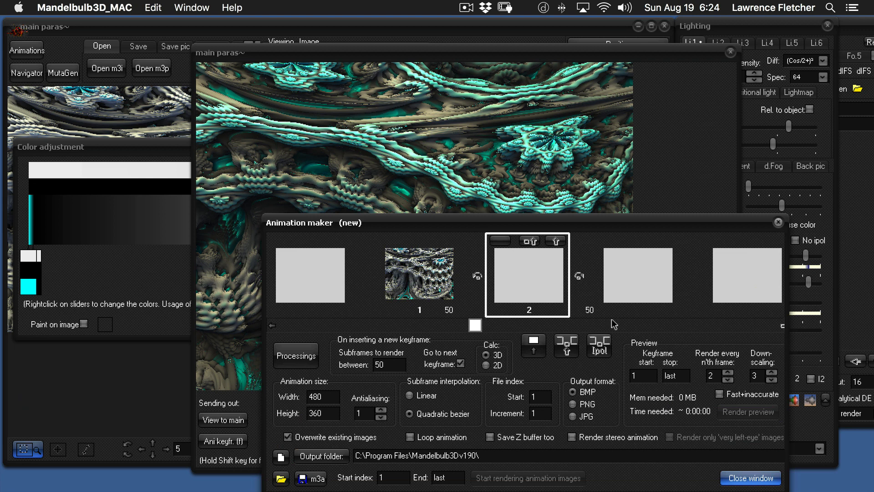
pyautogui.moveTo(426, 295)
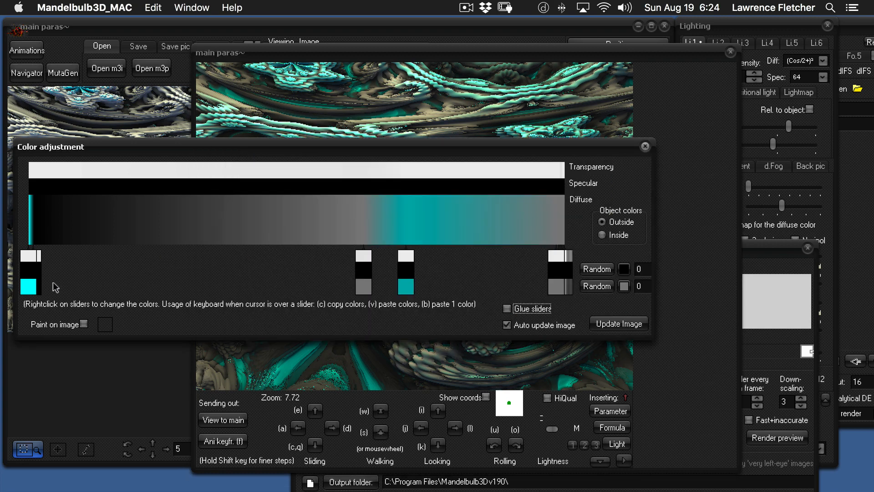
pyautogui.moveTo(49, 290)
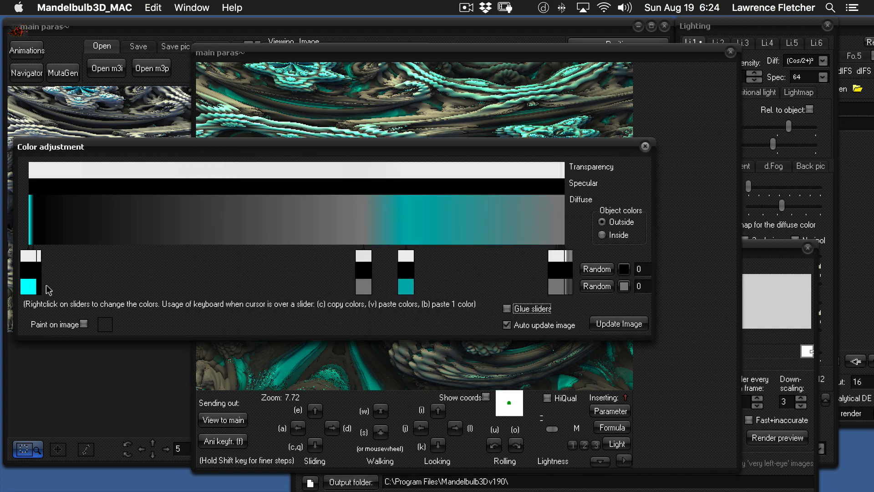
pyautogui.moveTo(31, 287)
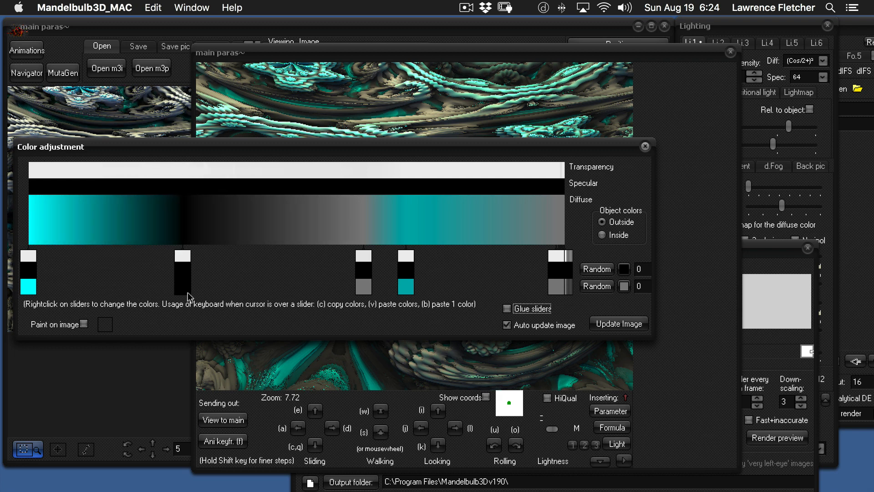
# - Drag the black diffuse slider right to spread a broad cyan stretch from the gradient's left end
pyautogui.moveTo(181, 255); pyautogui.dragTo(257, 255)
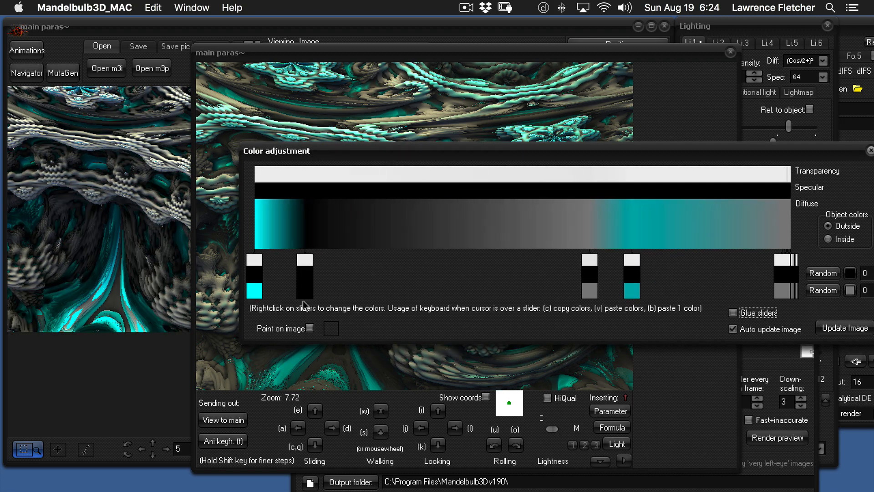
pyautogui.moveTo(305, 278); pyautogui.dragTo(502, 278)
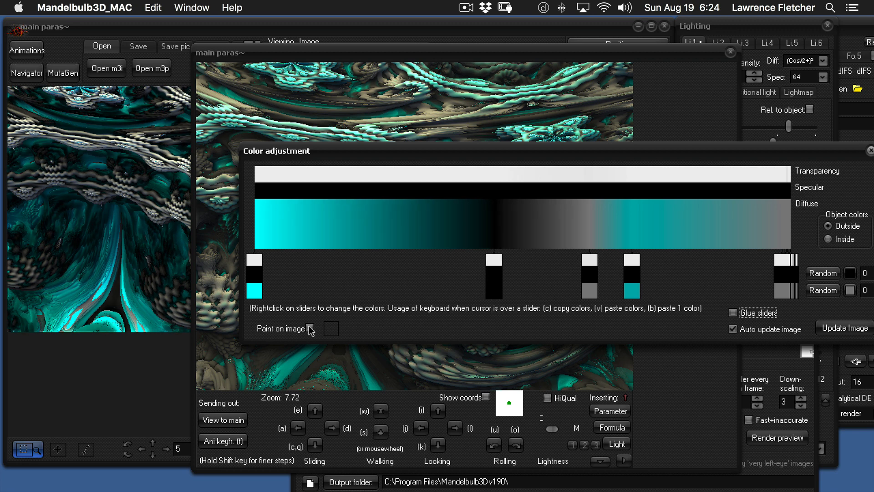
pyautogui.click(222, 440)
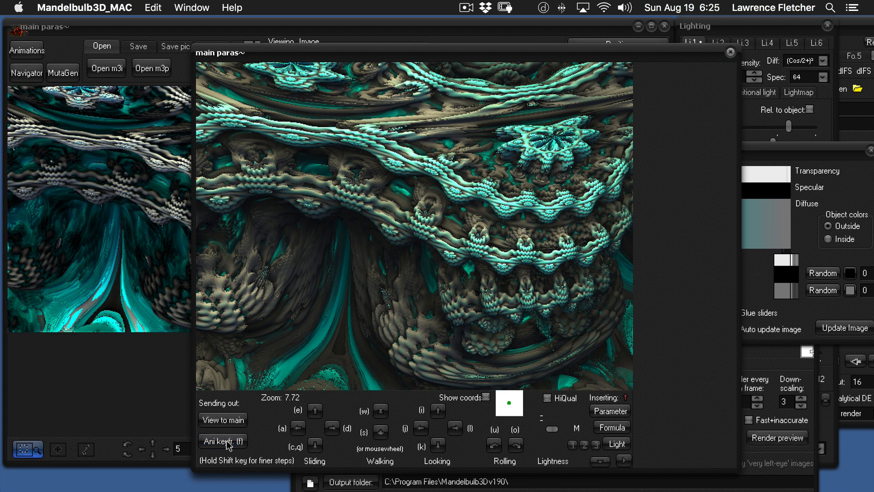
pyautogui.moveTo(304, 302)
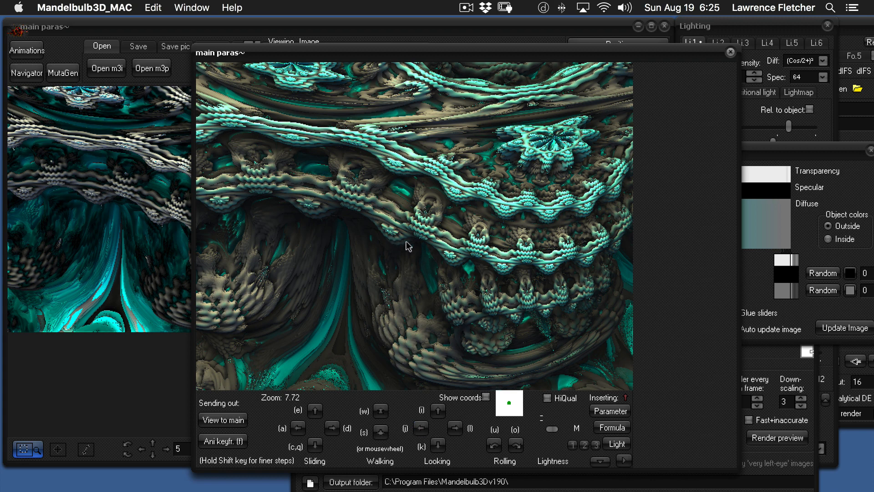
pyautogui.moveTo(286, 266)
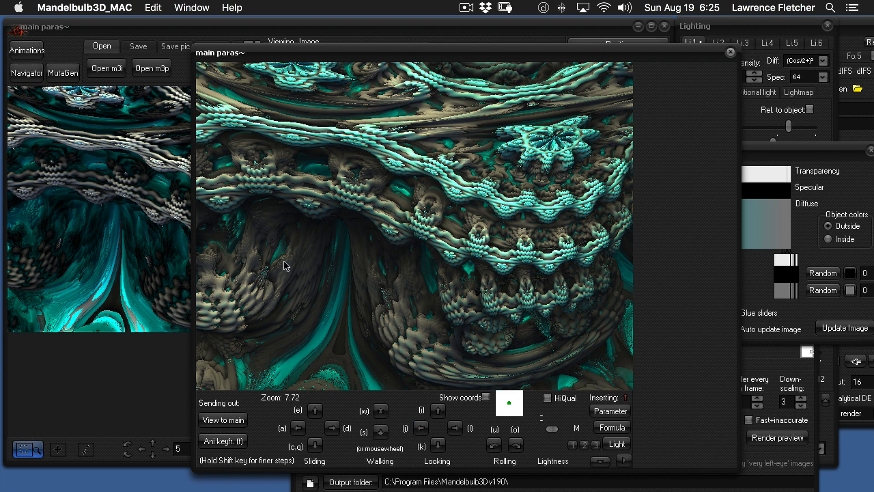
pyautogui.moveTo(310, 440)
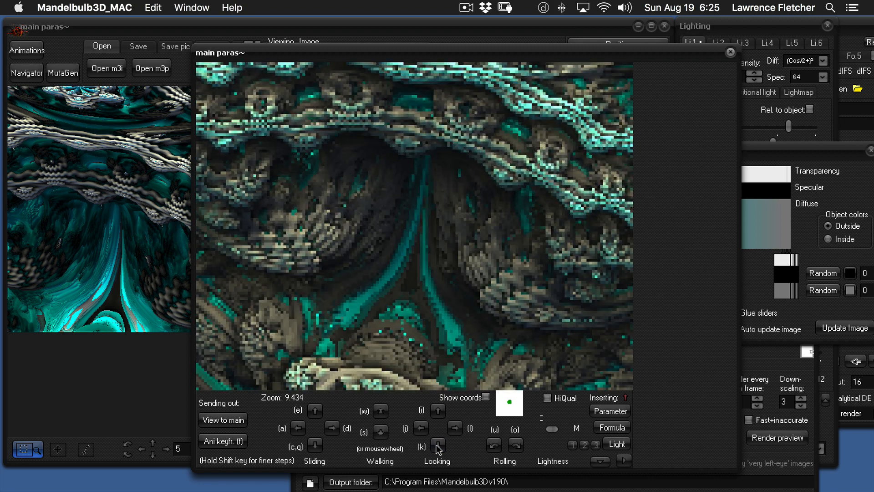
# - Tilt down and walk forward into the cavern, then save the view as a keyframe
pyautogui.click(381, 410)
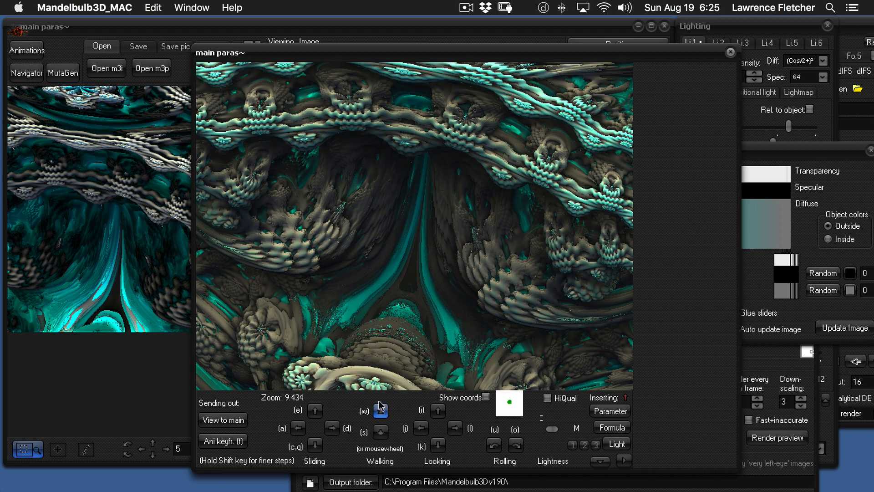
pyautogui.click(380, 410)
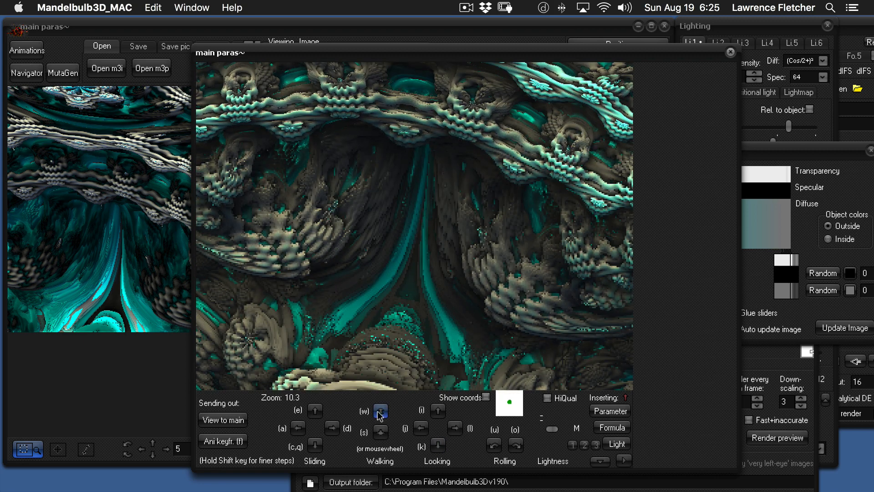
pyautogui.click(381, 410)
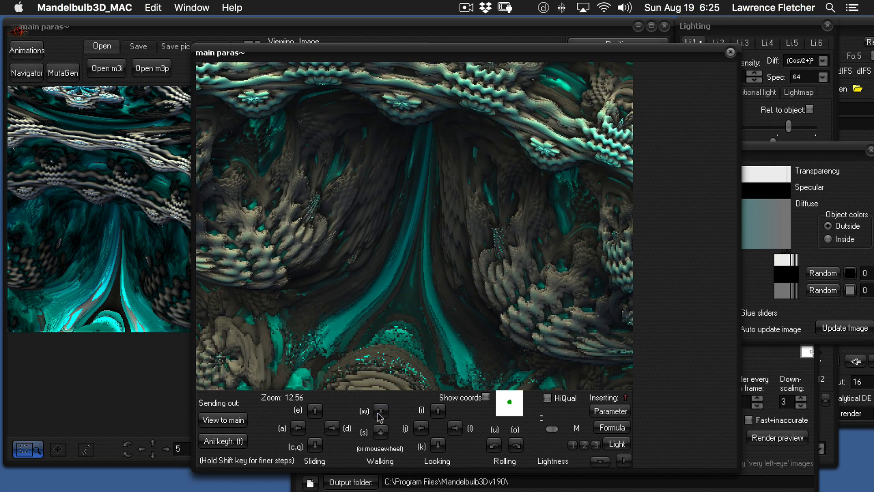
pyautogui.click(222, 440)
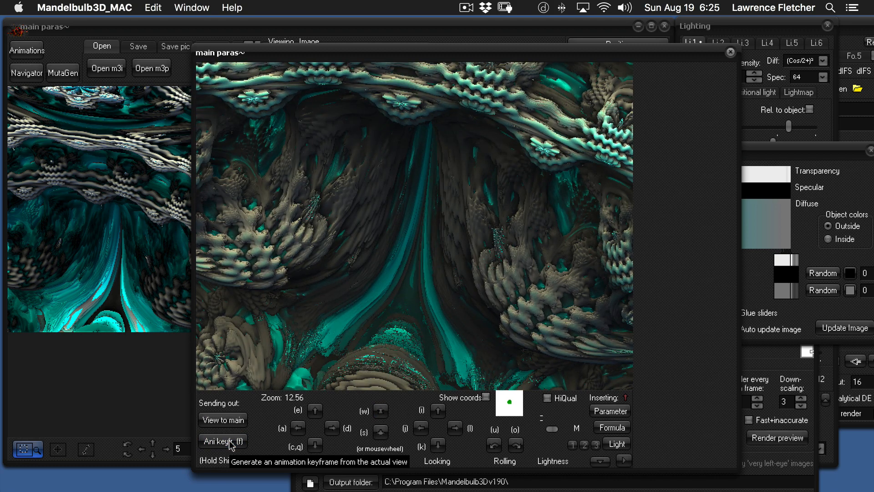
pyautogui.moveTo(393, 420)
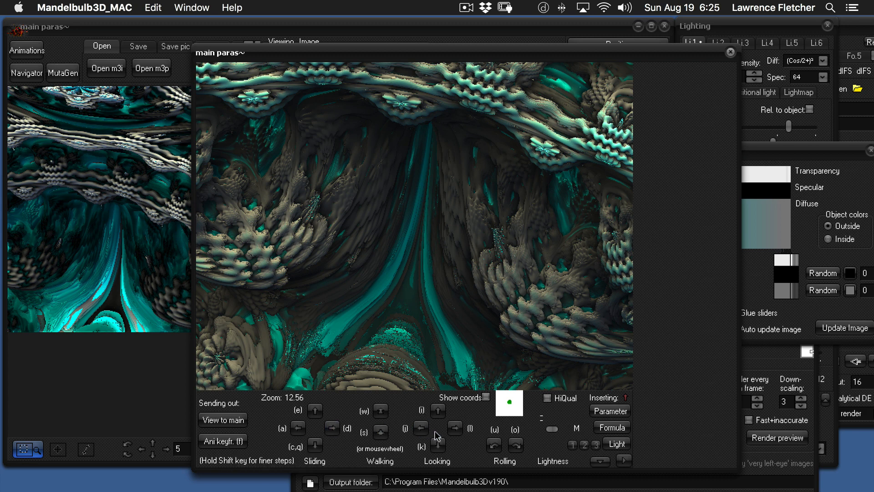
# - Turn and roll the view, then fly further forward into the cavern
pyautogui.click(493, 448)
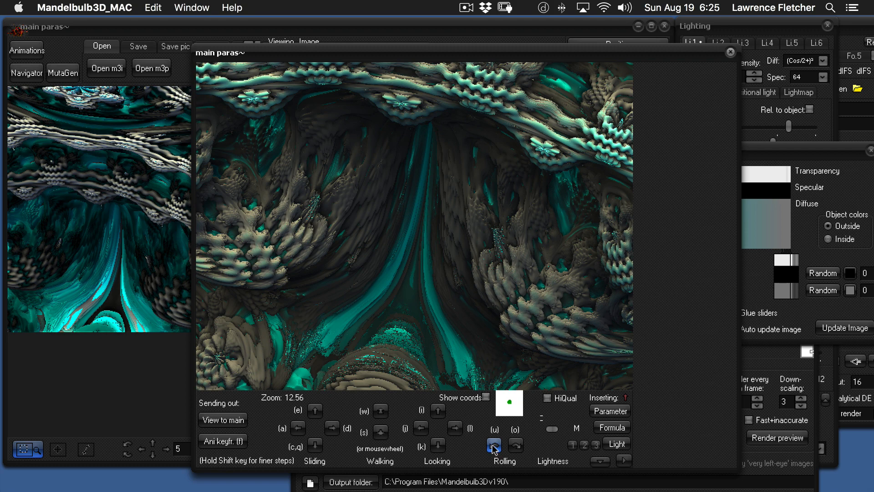
pyautogui.click(492, 448)
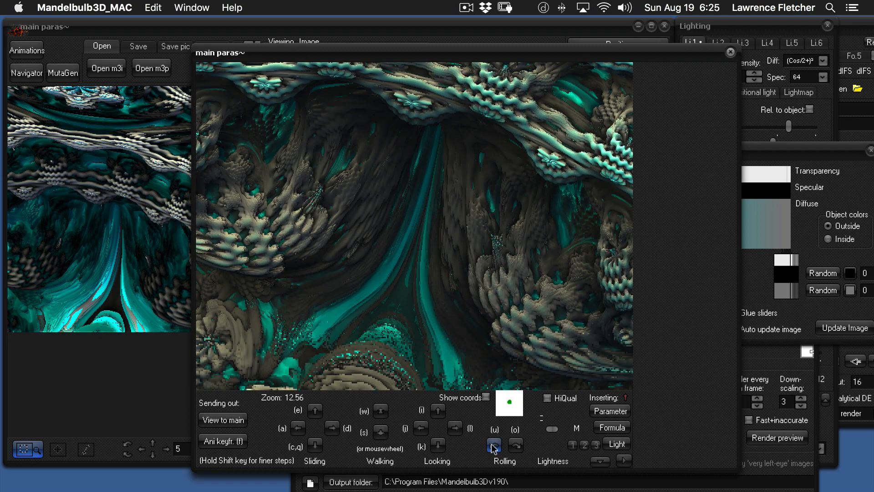
pyautogui.click(381, 411)
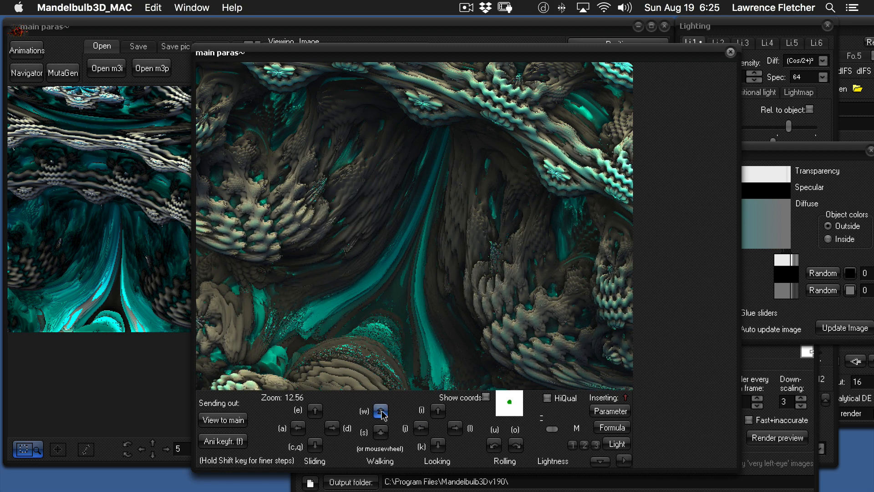
pyautogui.click(380, 411)
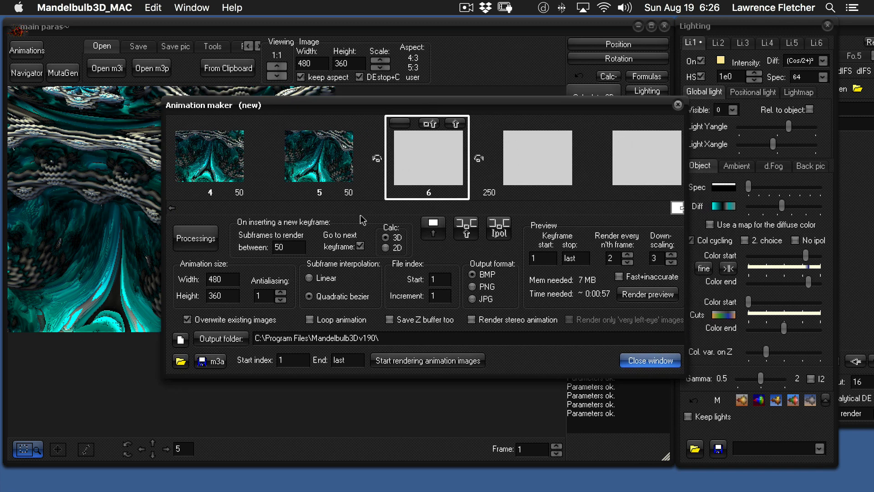
pyautogui.moveTo(257, 177)
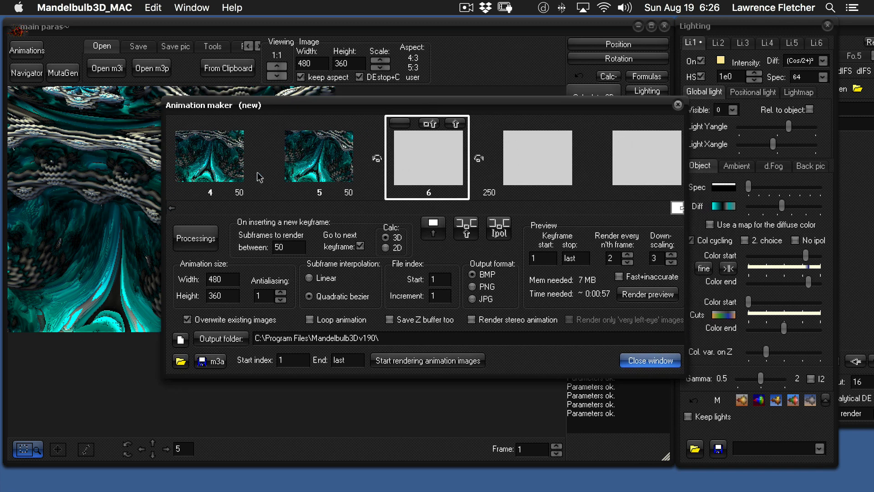
# - Browse the five keyframe thumbnails and start a preview render of the animation
pyautogui.click(172, 208)
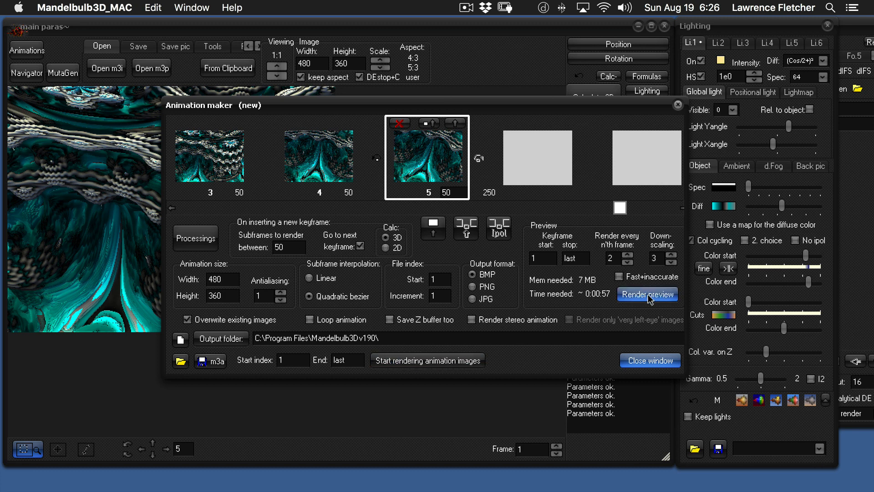
pyautogui.click(646, 294)
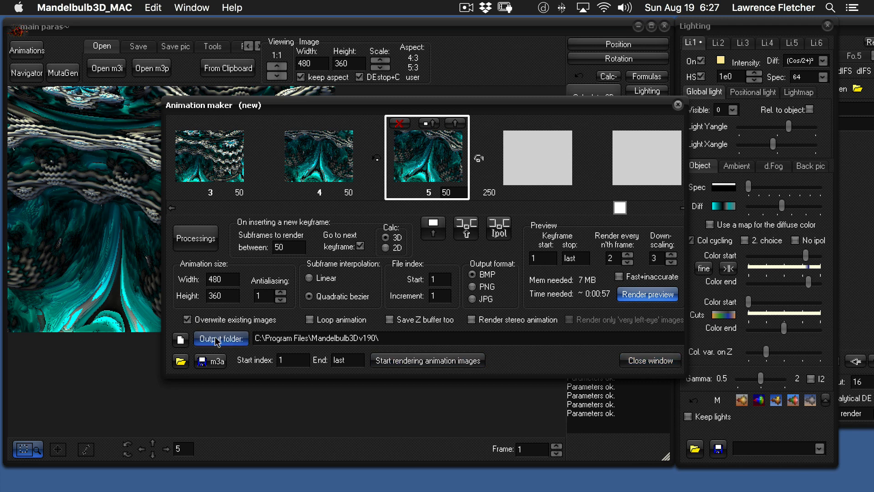
# - Set the animation output folder to a new 'BlueSomething' folder inside Desktop > DESK
pyautogui.click(220, 338)
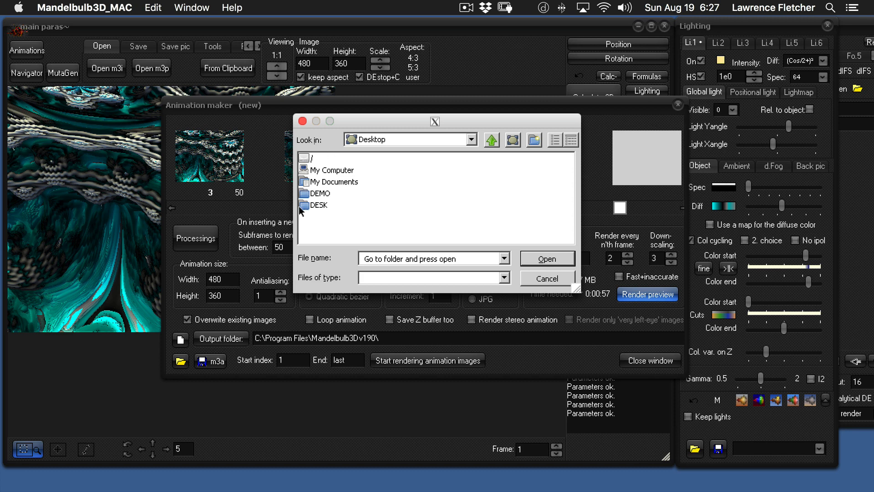
pyautogui.click(319, 205)
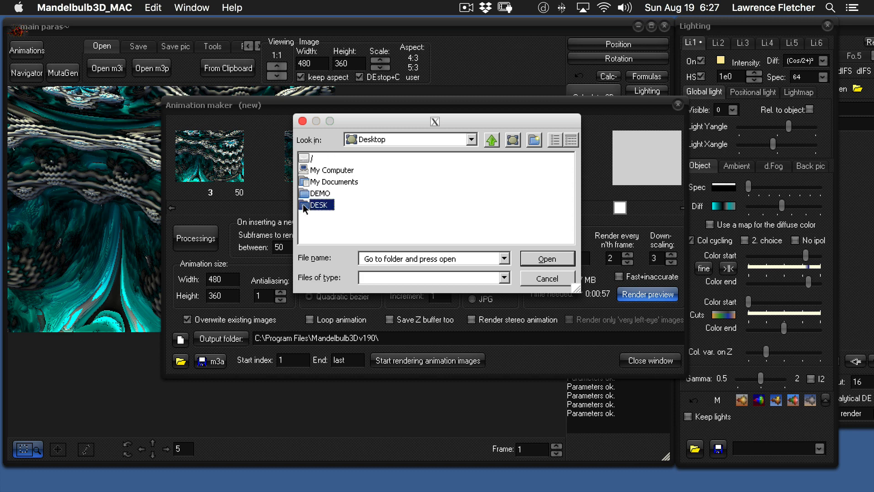
pyautogui.doubleClick(320, 205)
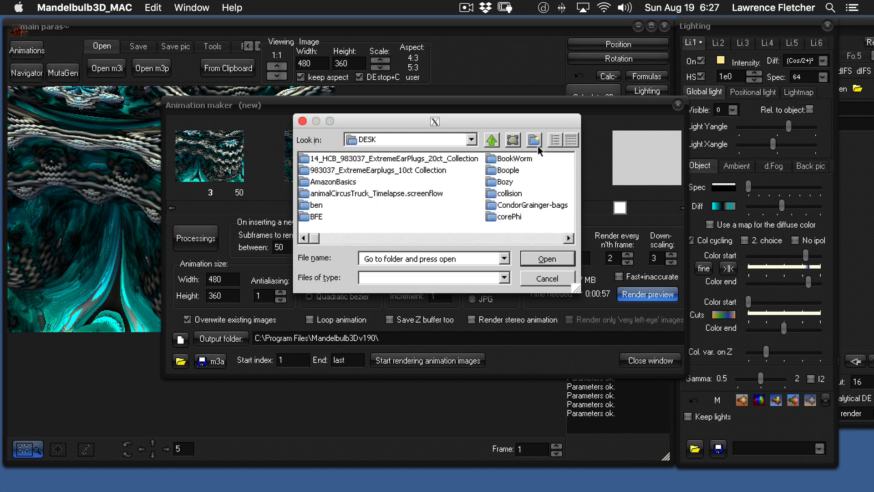
pyautogui.click(533, 140)
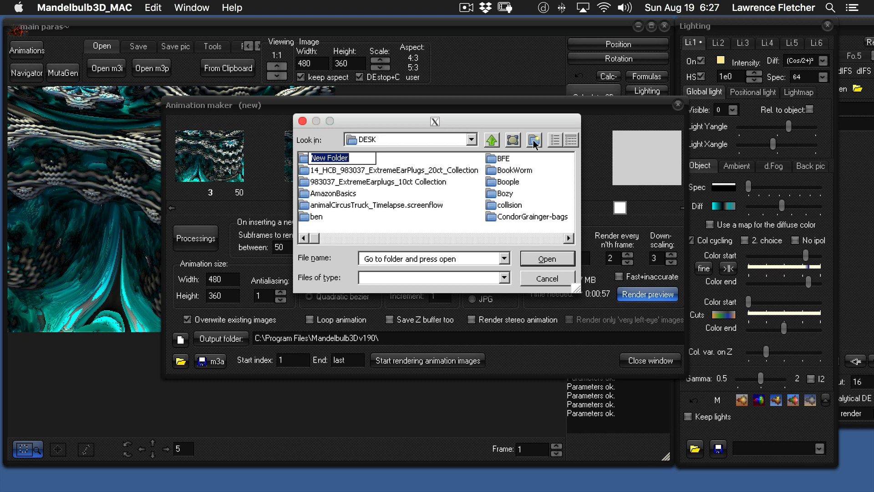
pyautogui.write('B')
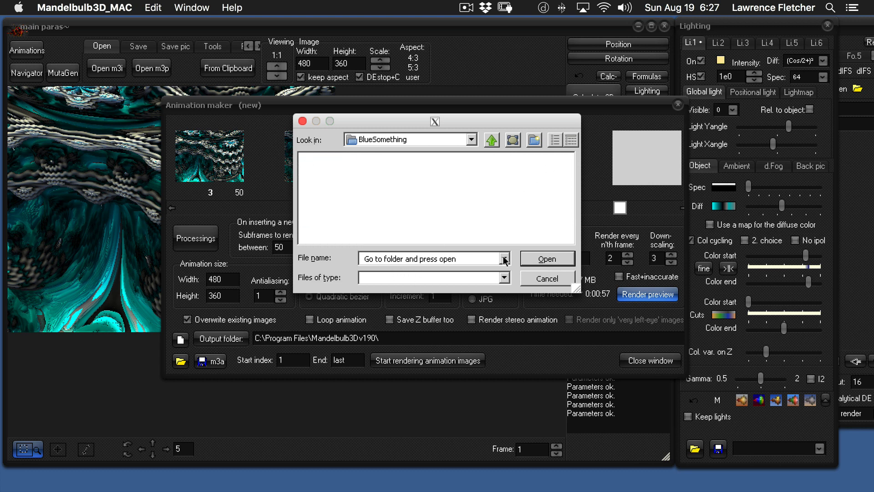
pyautogui.moveTo(552, 260)
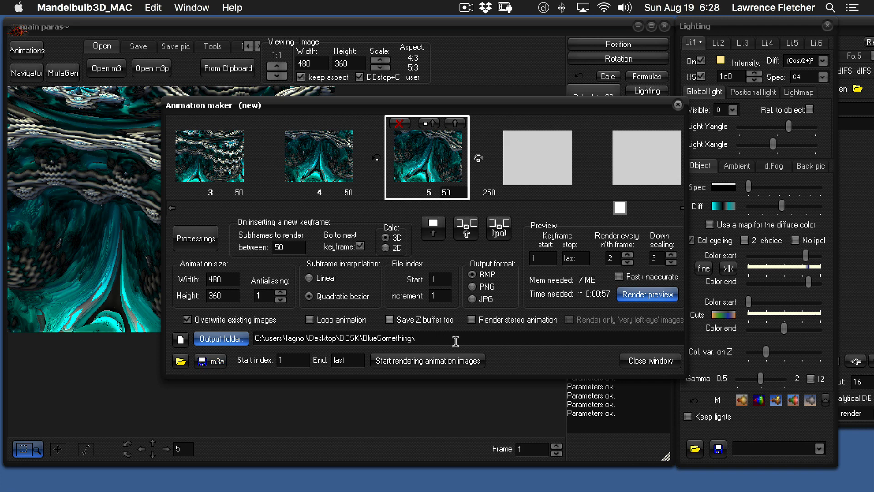
pyautogui.moveTo(610, 365)
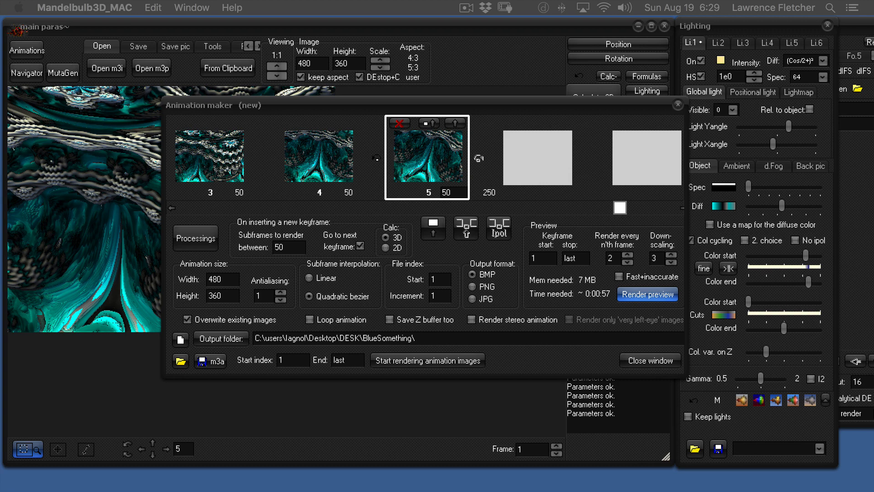
# - Render the animation preview, showing the grey-and-teal cavern frame
pyautogui.click(647, 294)
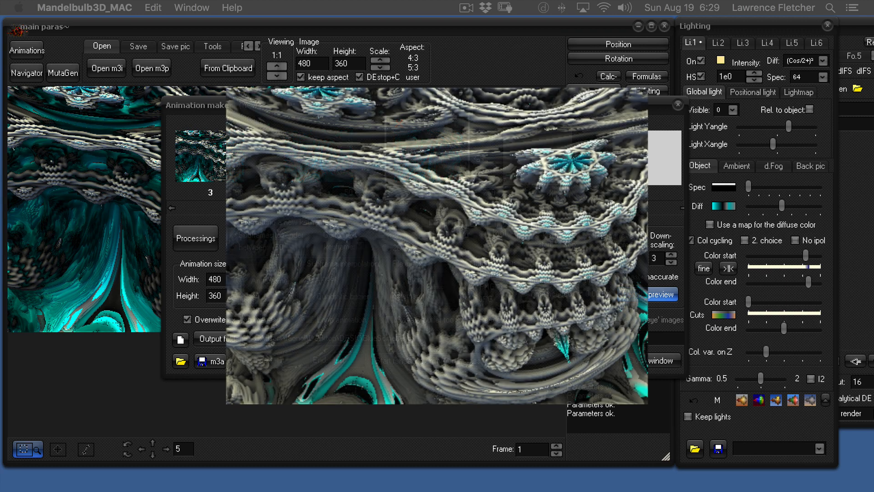